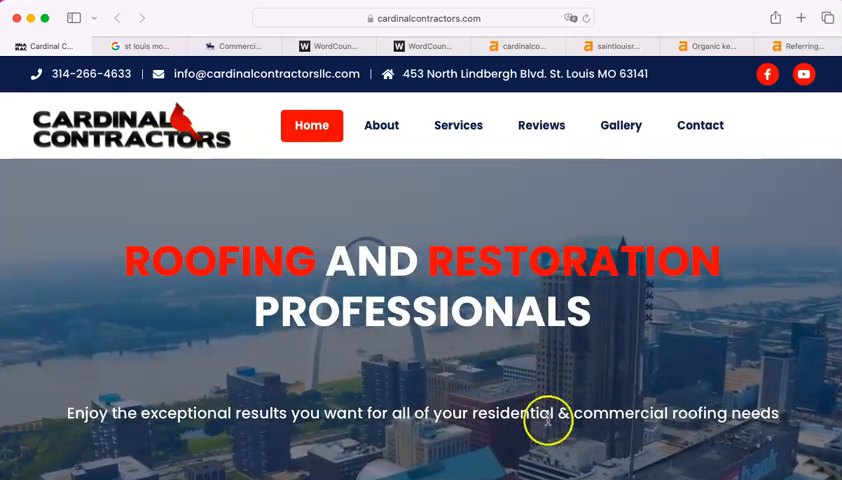
- Bring up the Ahrefs cardinalcontractors.com overview: DR 0.4, 36 backlinks, 10 referring domains
scroll("down", 3)
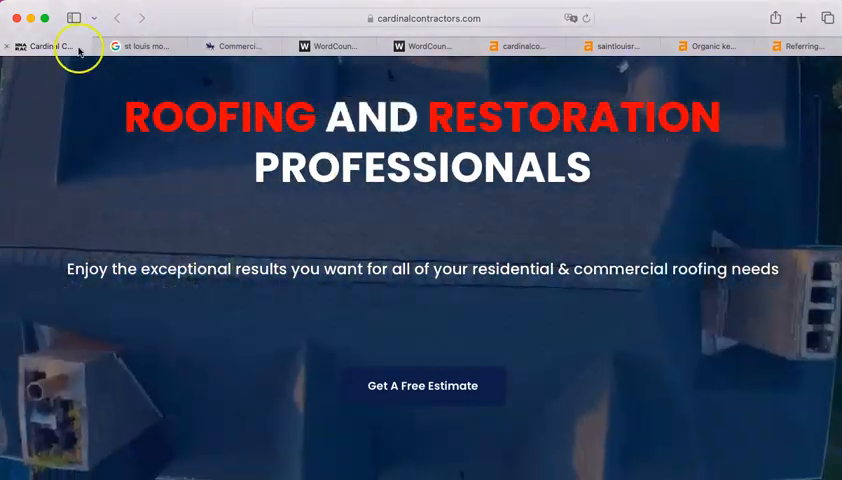
scroll("down", 3)
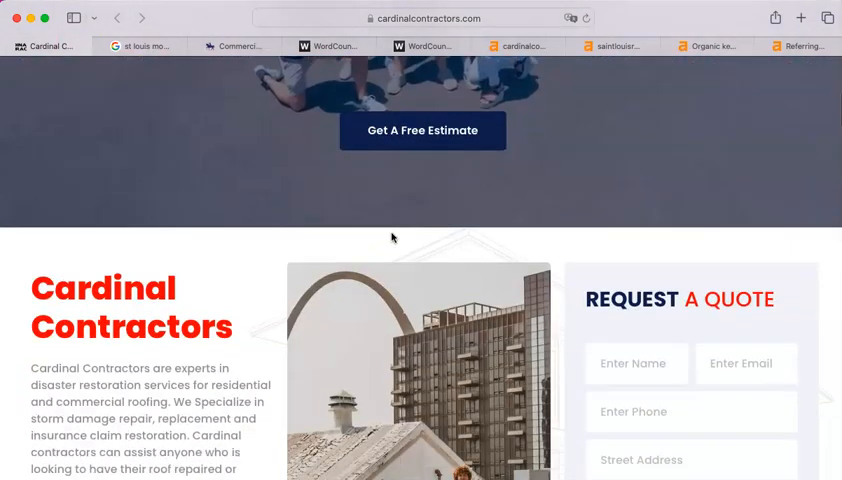
scroll("down", 3)
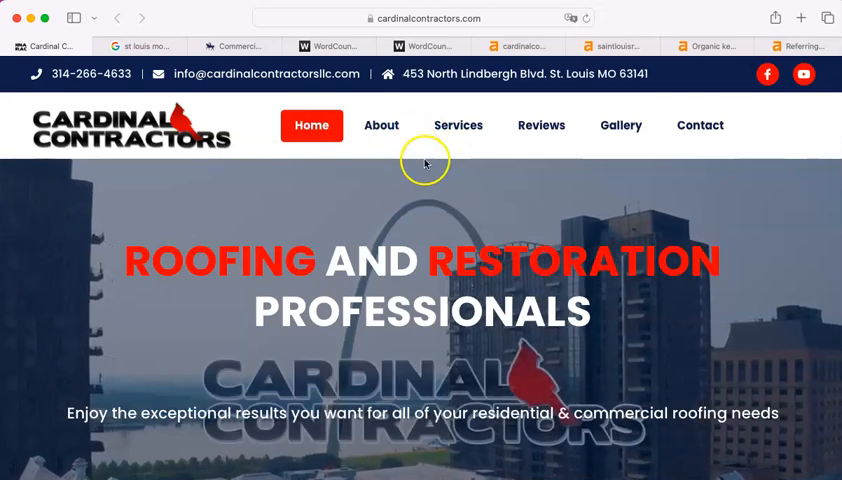
left_click(380, 126)
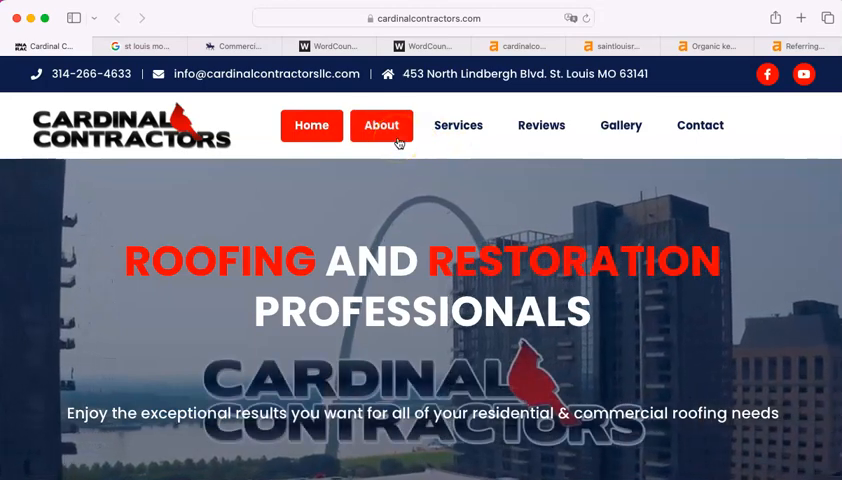
mouse_move(458, 126)
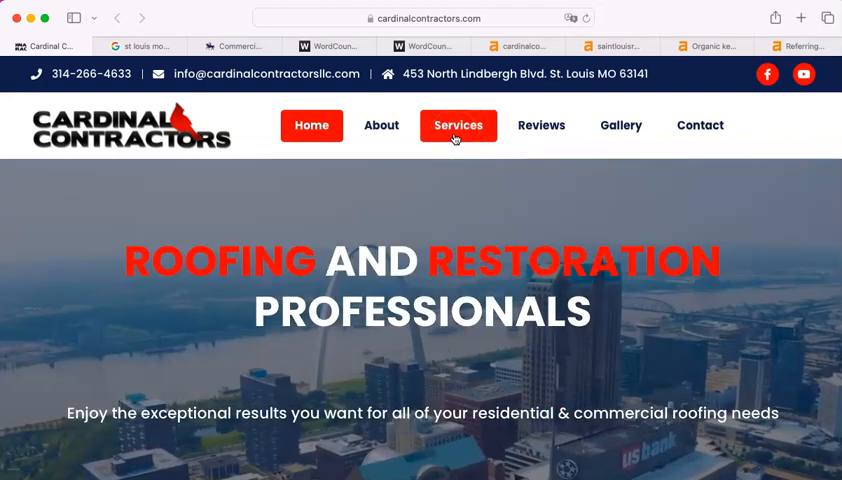
left_click(540, 126)
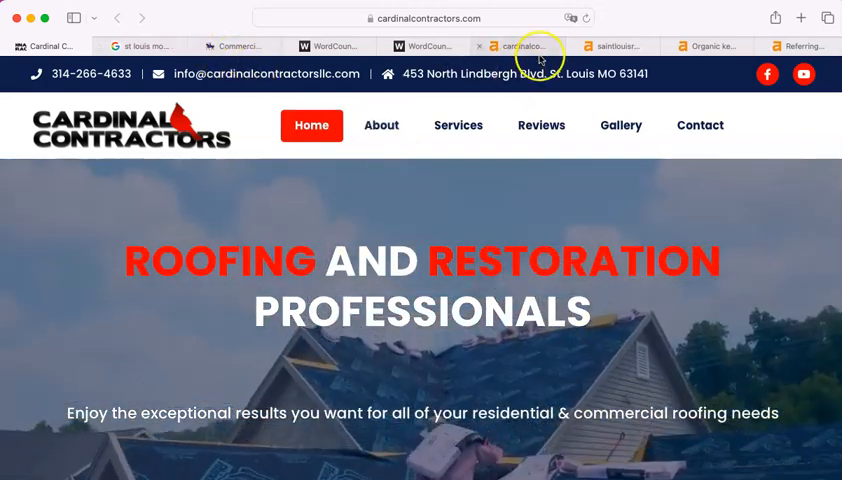
left_click(520, 46)
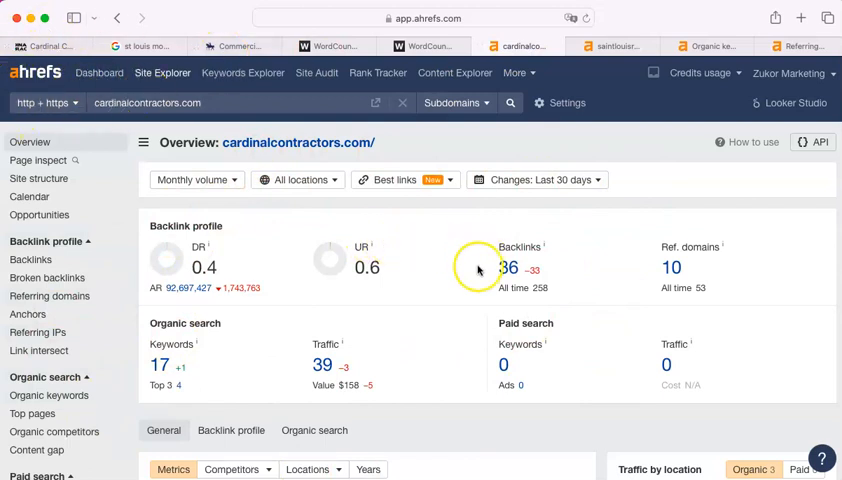
mouse_move(148, 224)
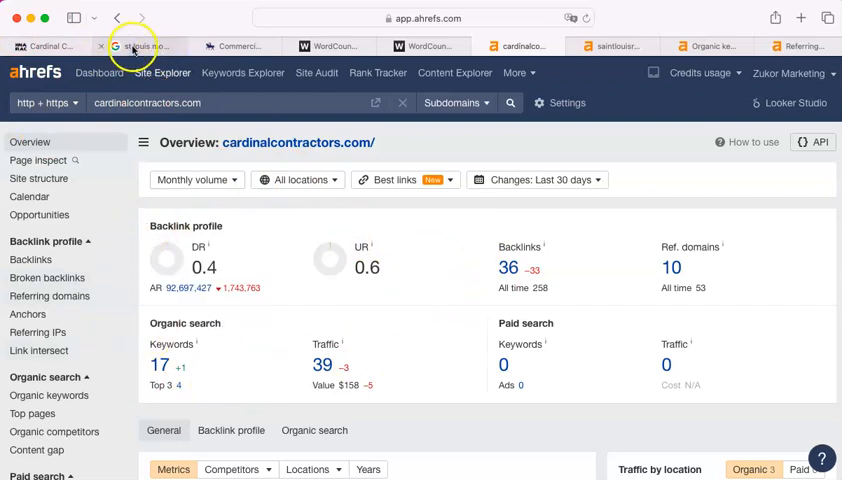
- Return to the Google 'st louis mo roofer' results and scan the sponsored roofing ads
left_click(160, 46)
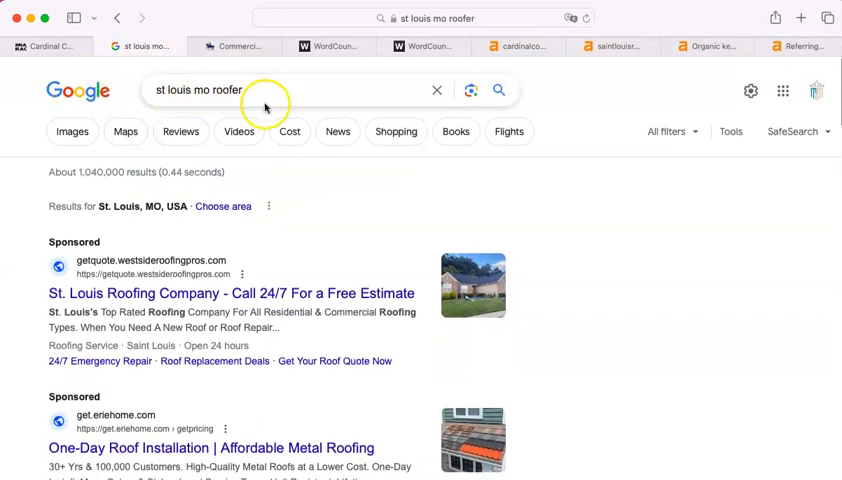
mouse_move(144, 230)
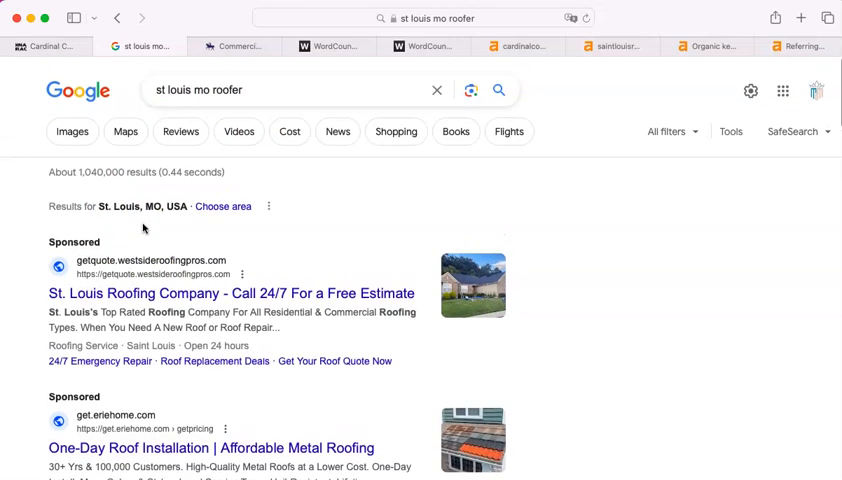
mouse_move(728, 252)
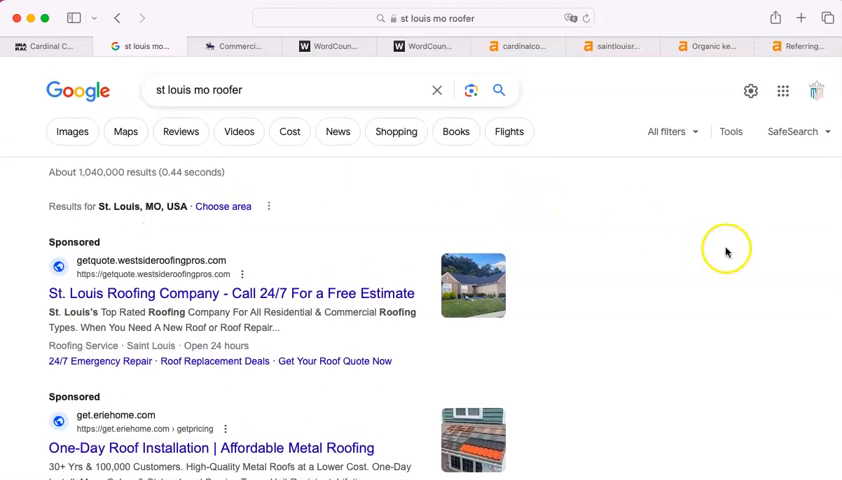
mouse_move(732, 254)
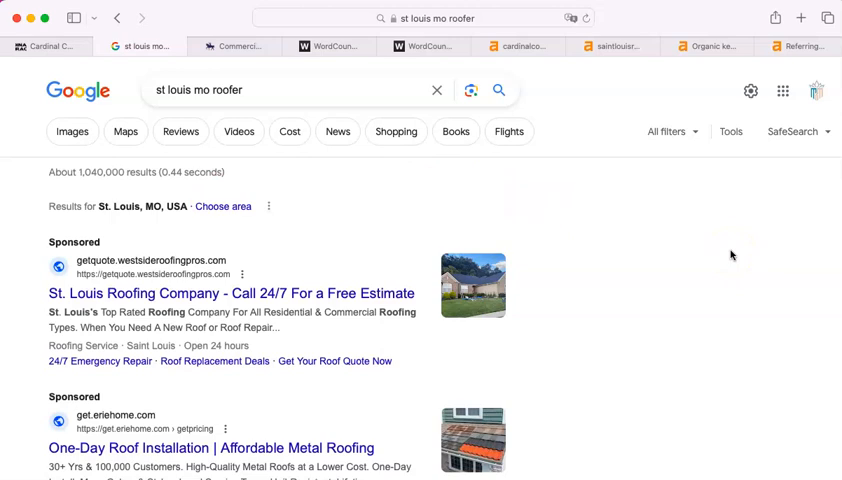
scroll("down", 3)
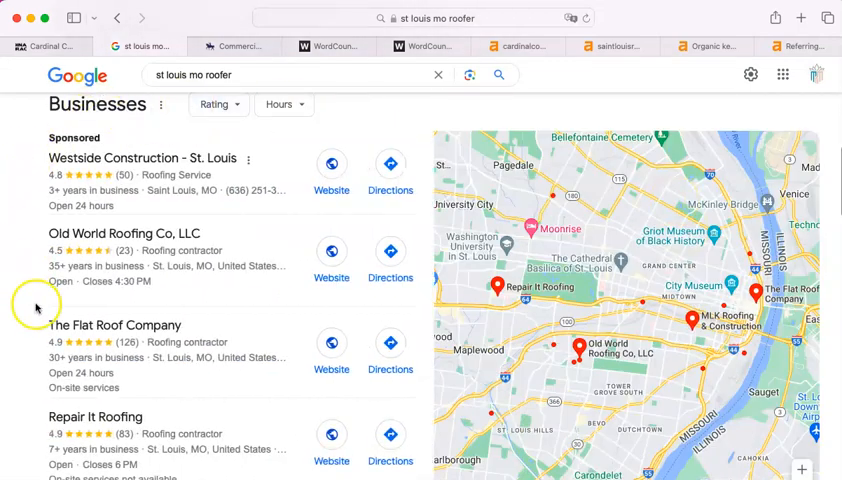
- Scroll through the Businesses map pack of St. Louis roofers, then back from the top
scroll("down", 3)
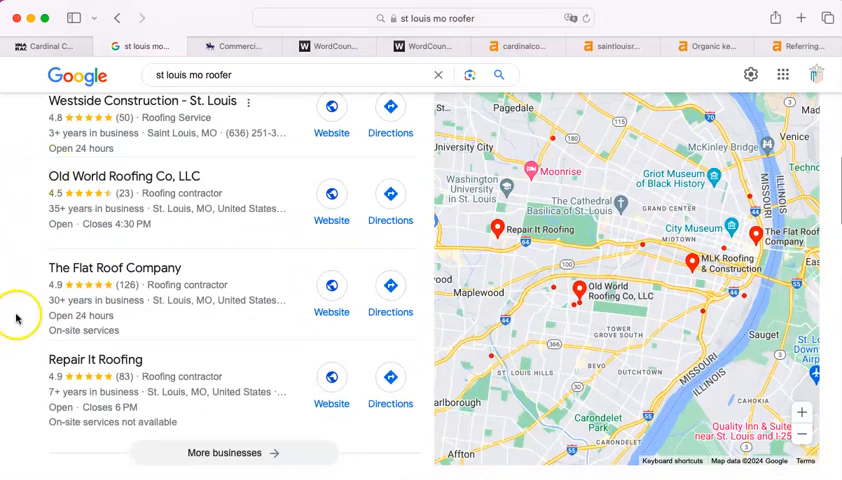
scroll("down", 3)
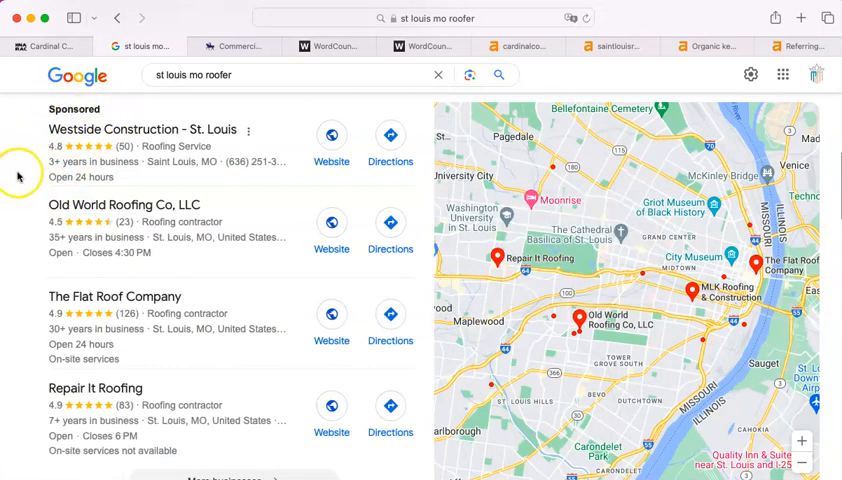
scroll("down", 3)
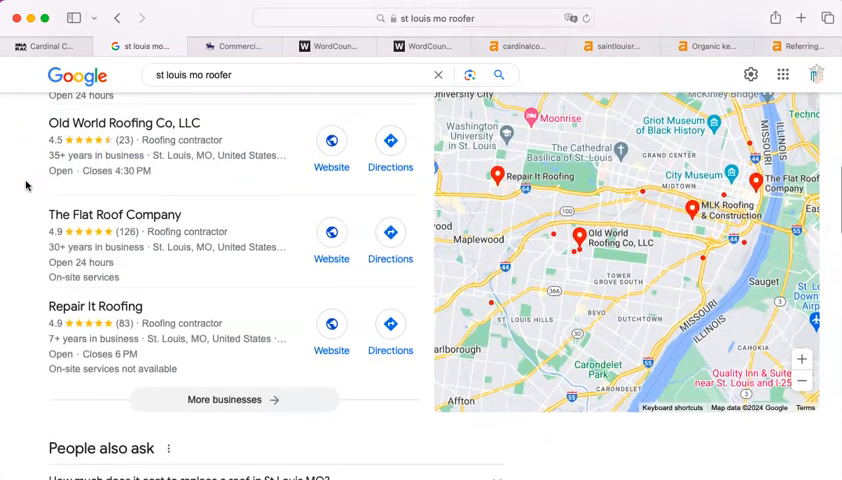
scroll("down", 3)
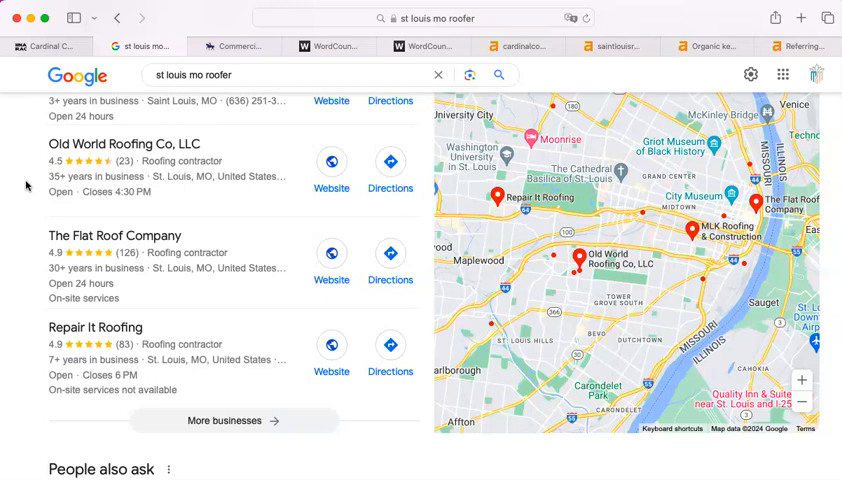
mouse_move(32, 128)
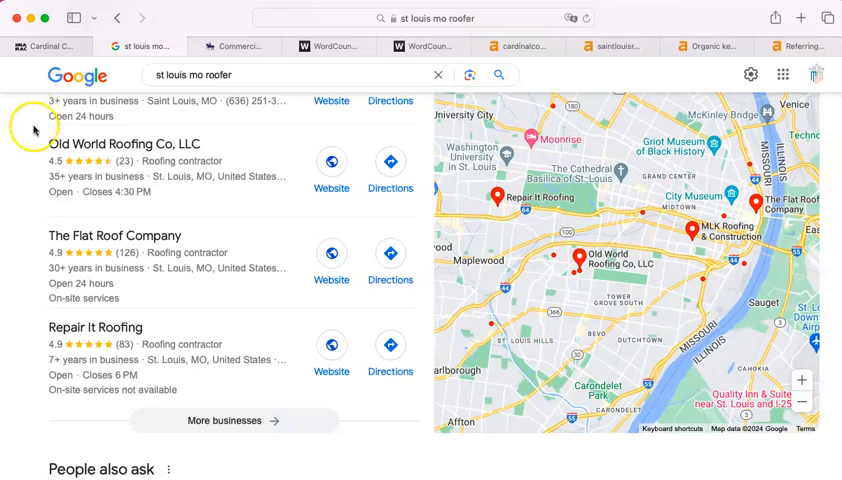
mouse_move(30, 350)
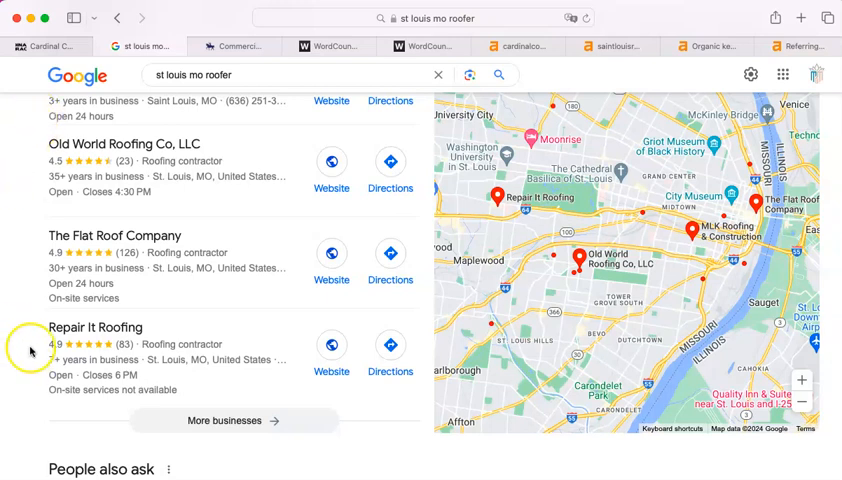
mouse_move(36, 156)
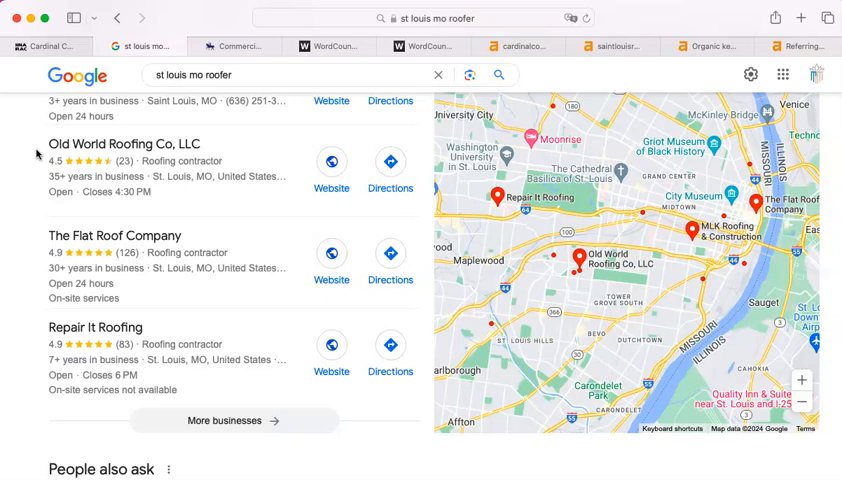
left_click(112, 144)
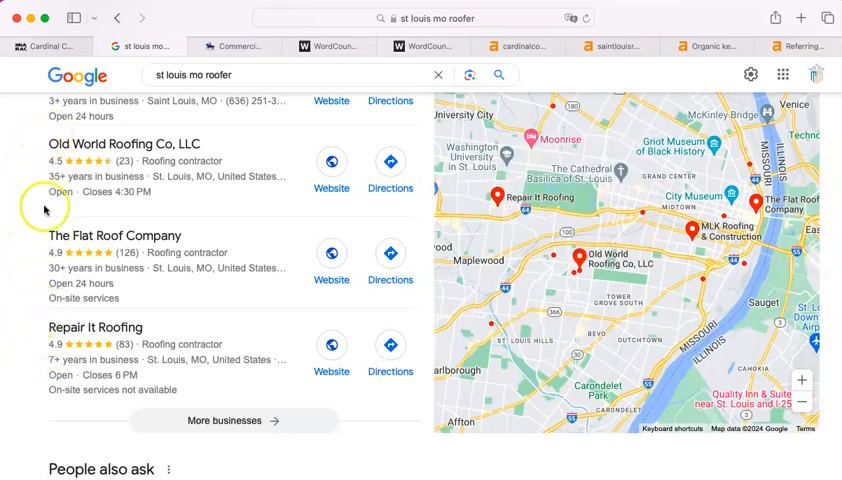
scroll("down", 3)
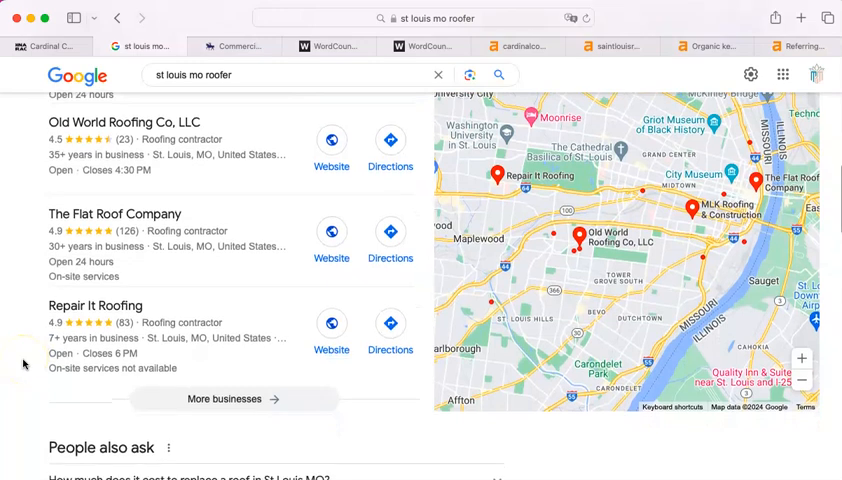
scroll("down", 3)
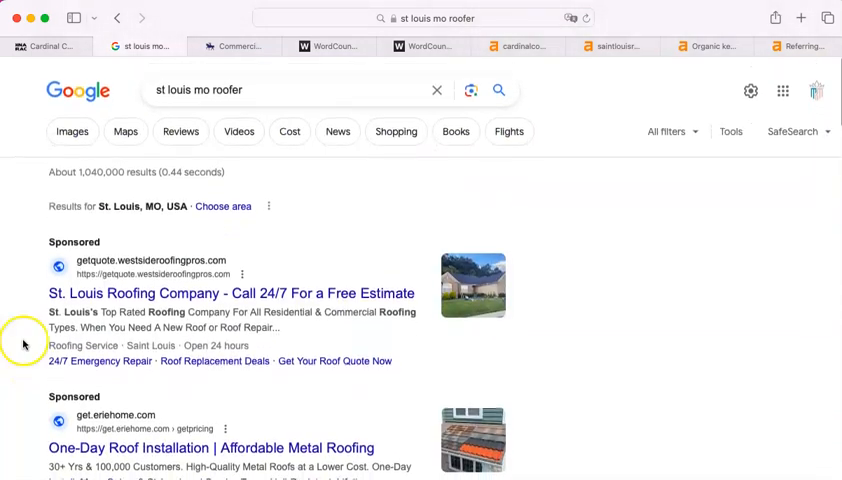
- Reach the organic St. Louis Roofing Co. result and visit saintlouisroofing.com
scroll("down", 3)
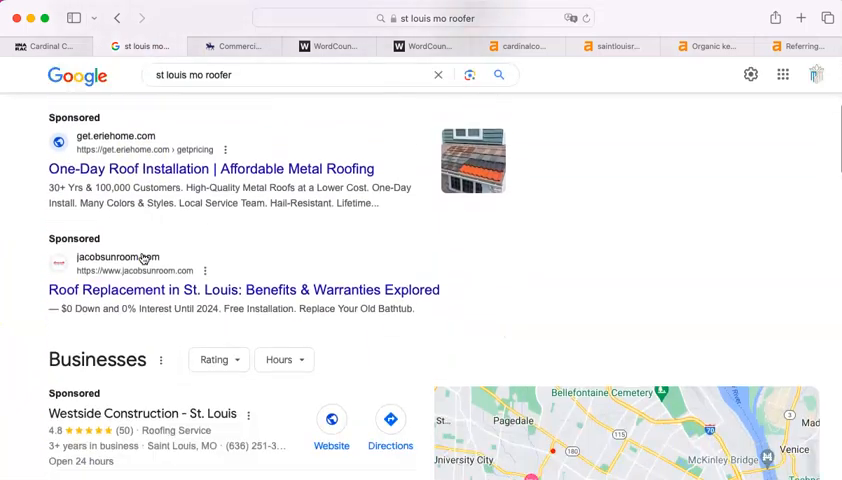
scroll("down", 3)
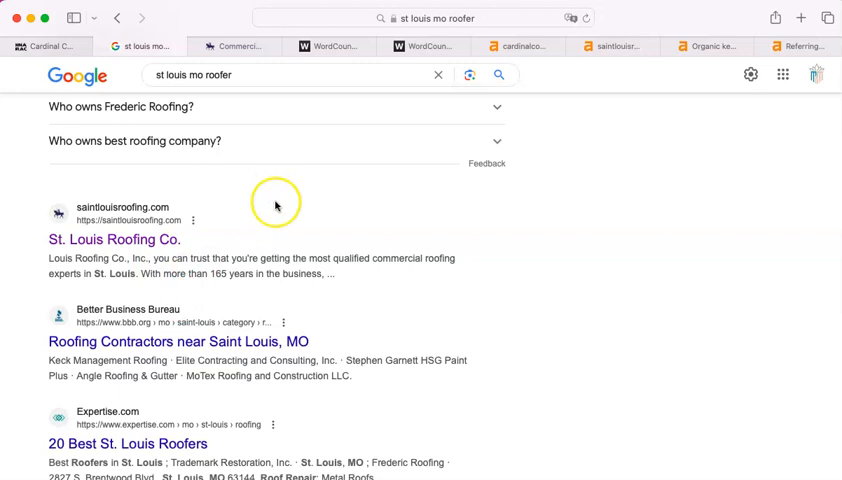
scroll("down", 3)
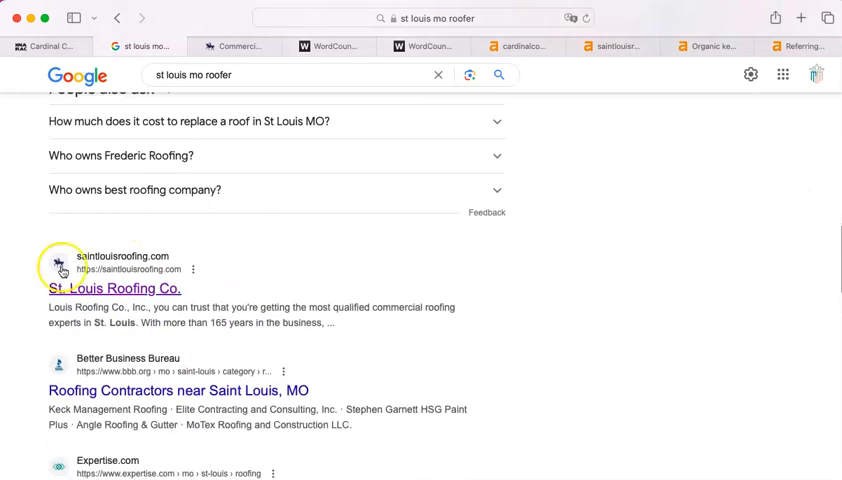
mouse_move(128, 258)
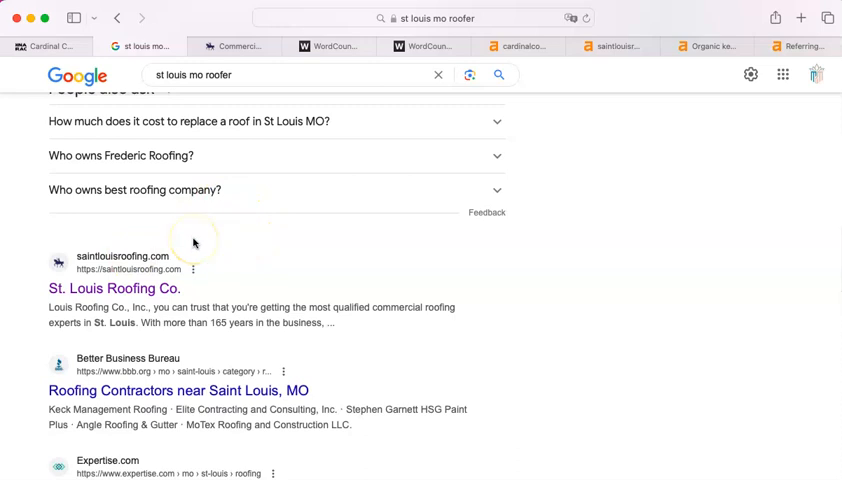
scroll("down", 3)
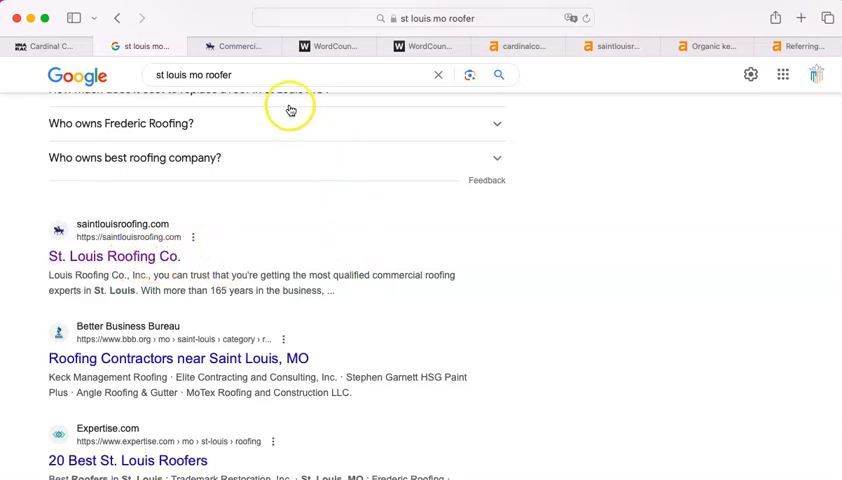
left_click(112, 256)
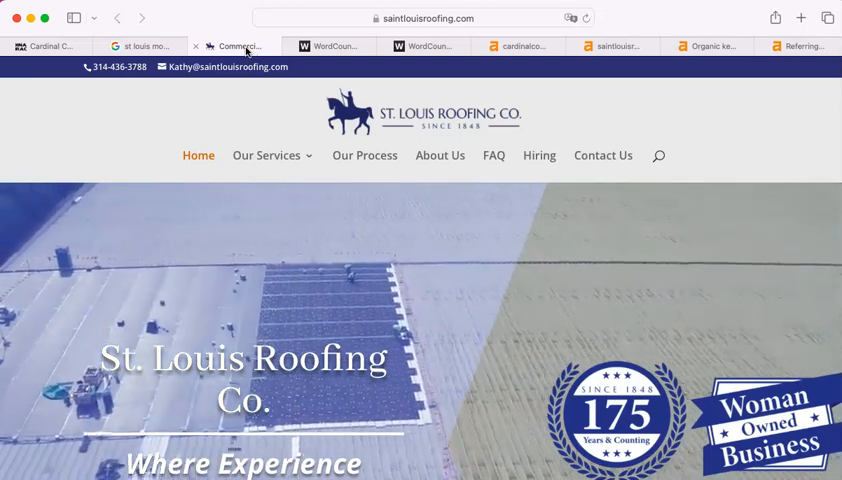
- Check the Cardinal Contractors homepage, then return to the 'st louis mo roofer' results
left_click(48, 46)
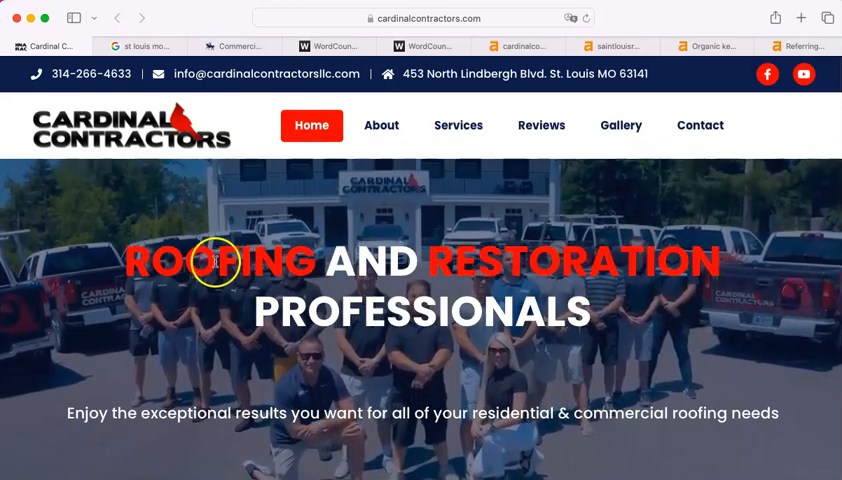
left_click(150, 46)
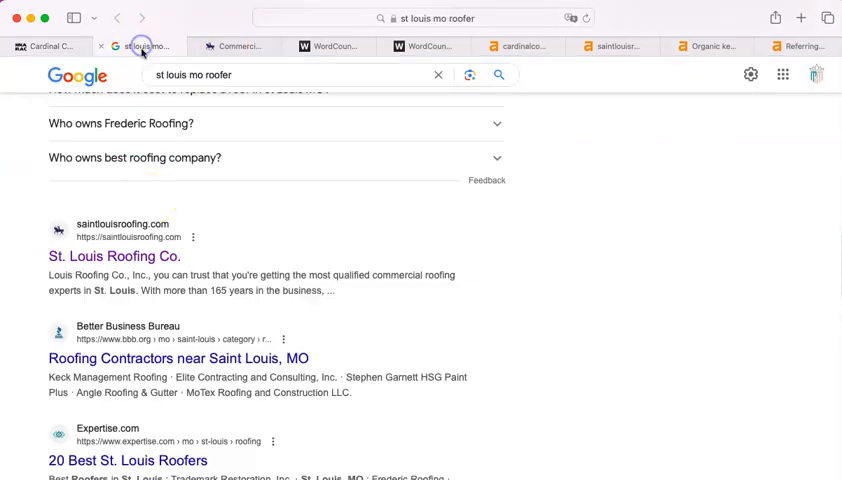
scroll("down", 3)
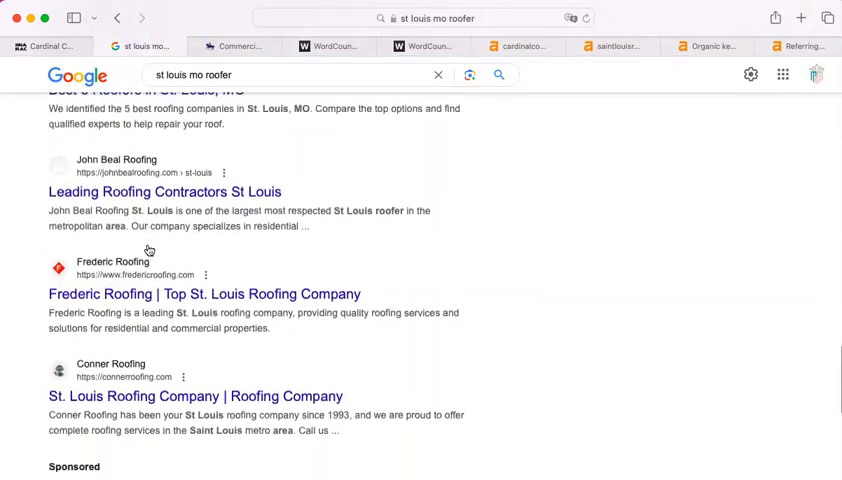
scroll("down", 3)
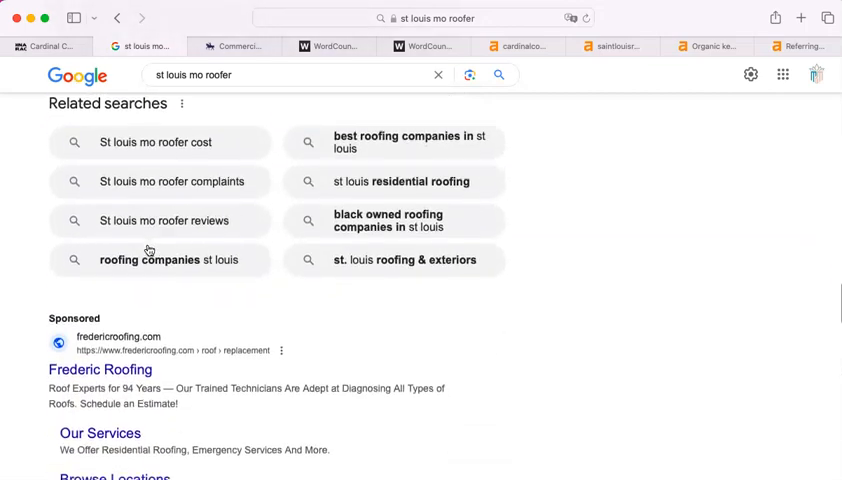
scroll("down", 3)
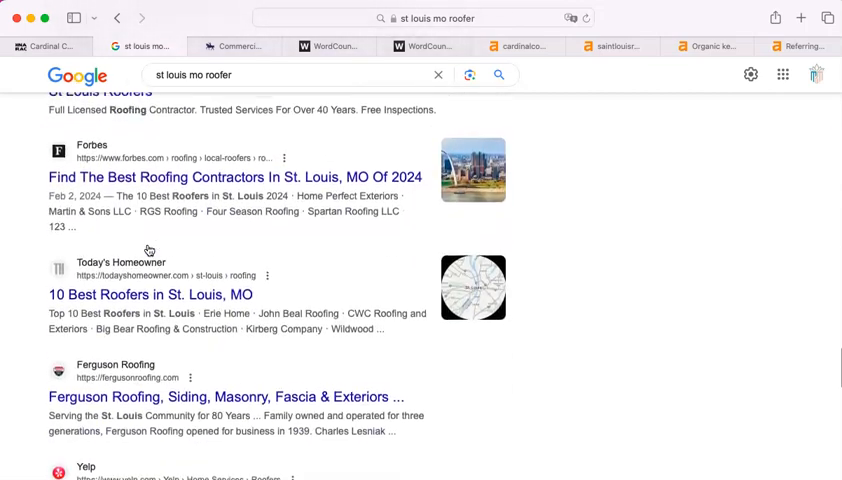
scroll("down", 3)
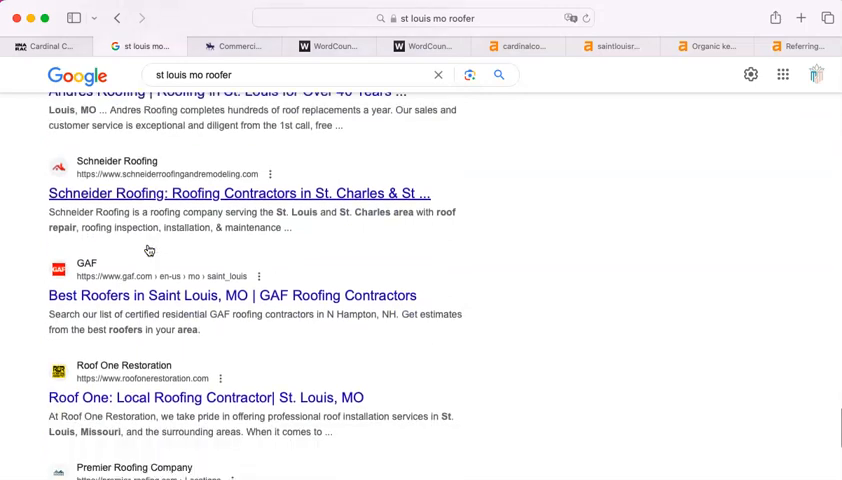
scroll("down", 3)
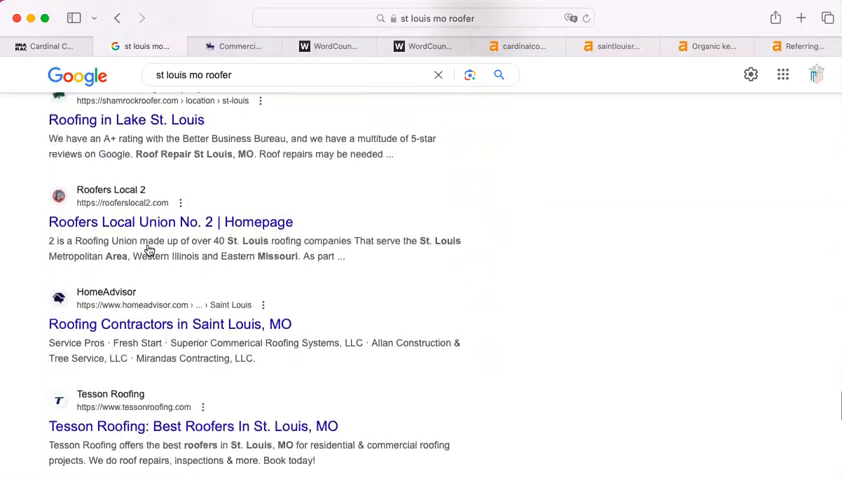
scroll("down", 3)
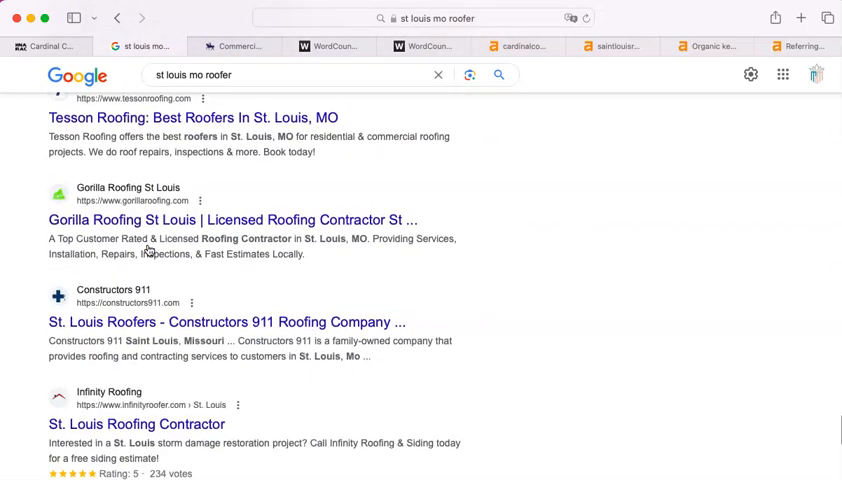
scroll("up", 3)
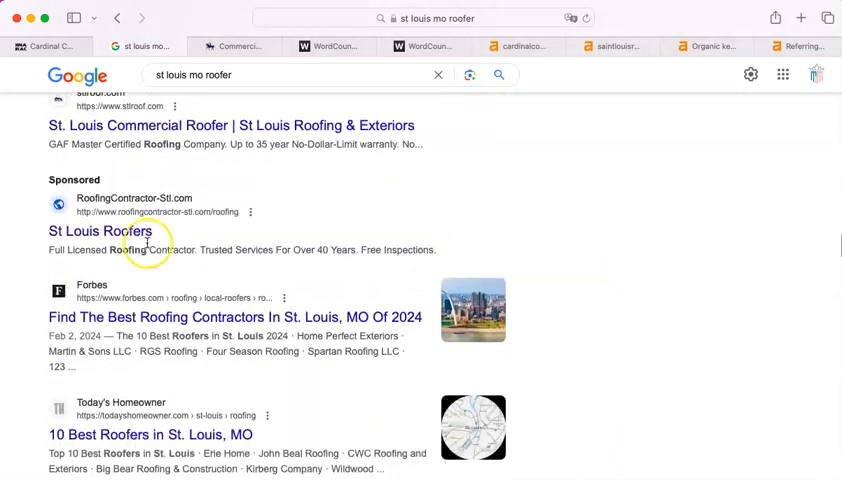
scroll("down", 3)
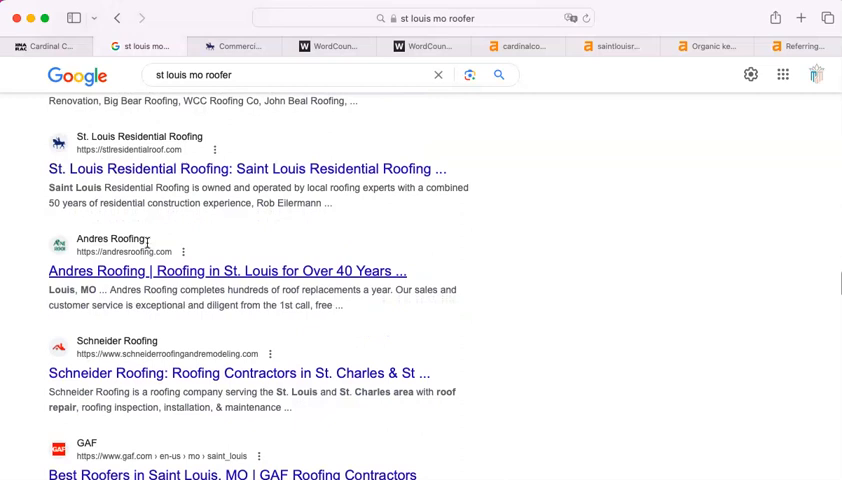
scroll("down", 3)
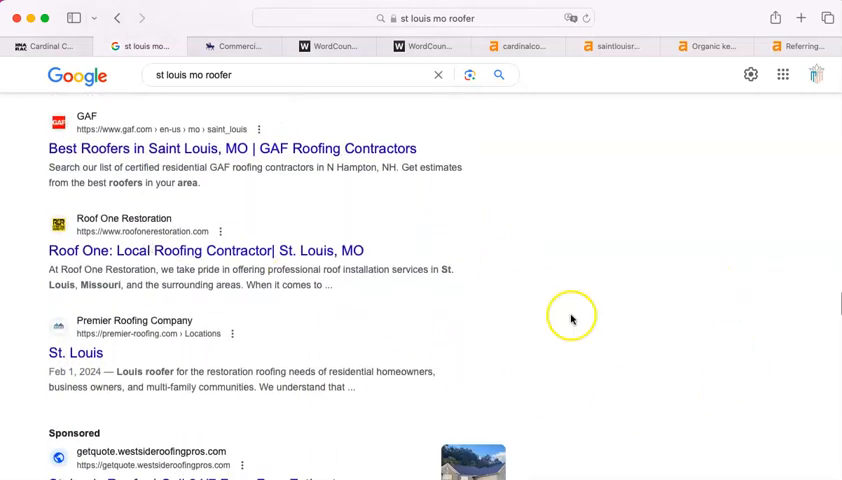
scroll("down", 3)
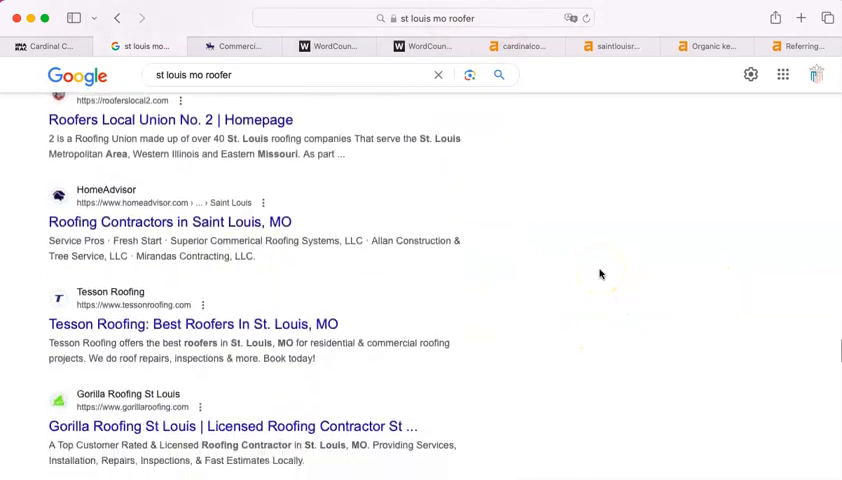
scroll("up", 3)
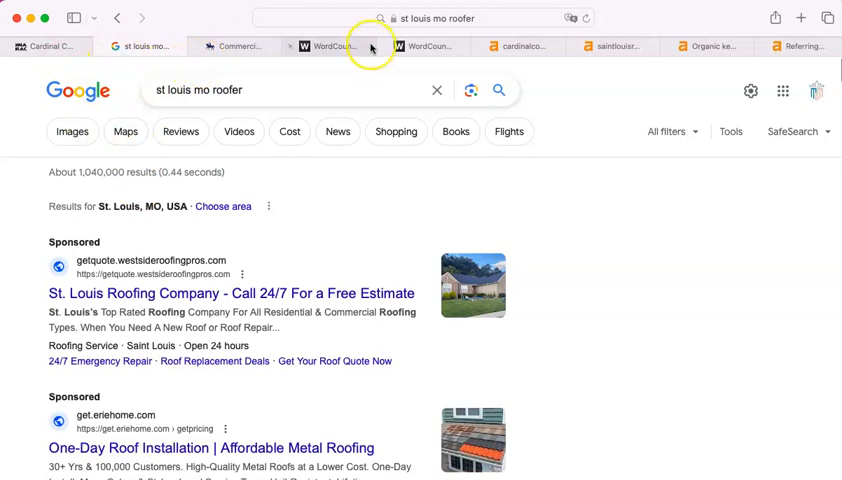
mouse_move(152, 110)
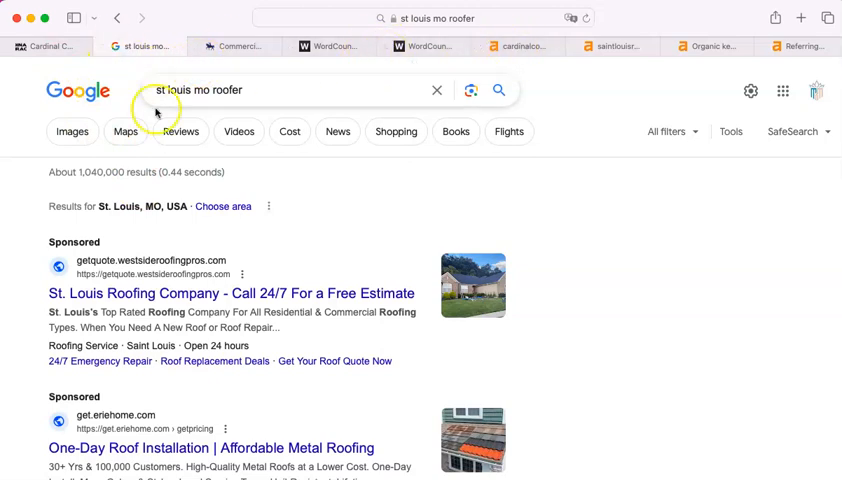
- Review Cardinal Contractors' homepage and its 697-word WordCounter count
left_click(54, 46)
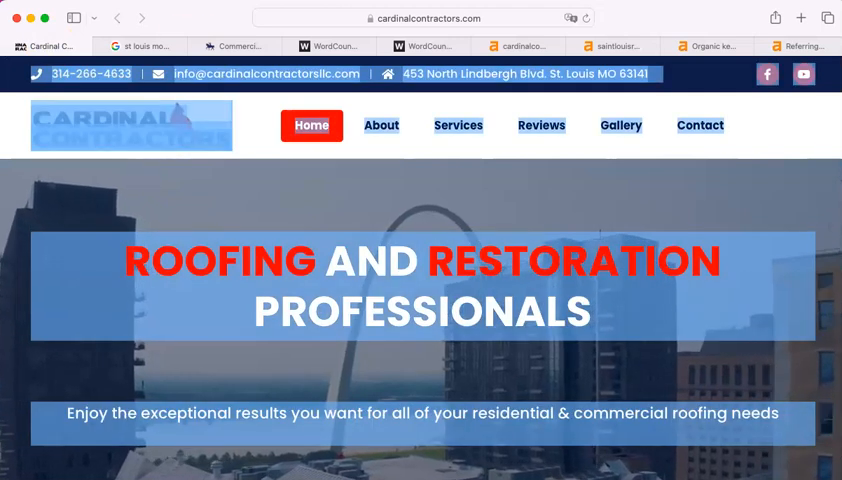
left_click(328, 46)
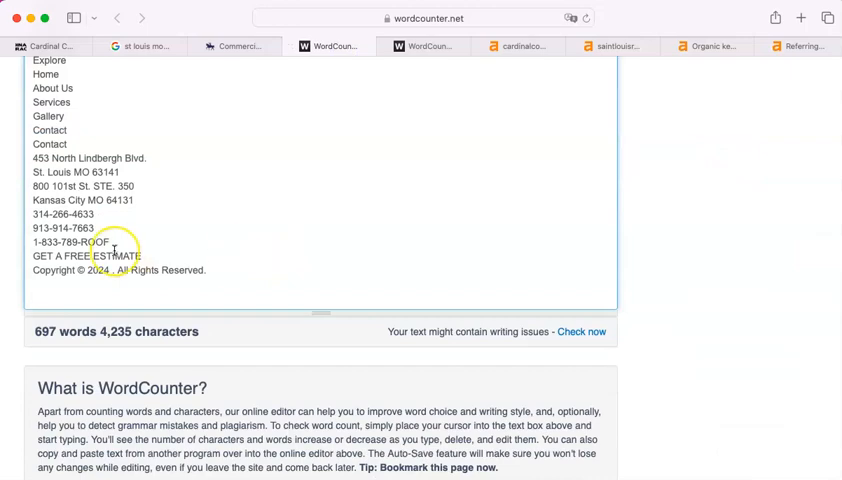
left_click(236, 46)
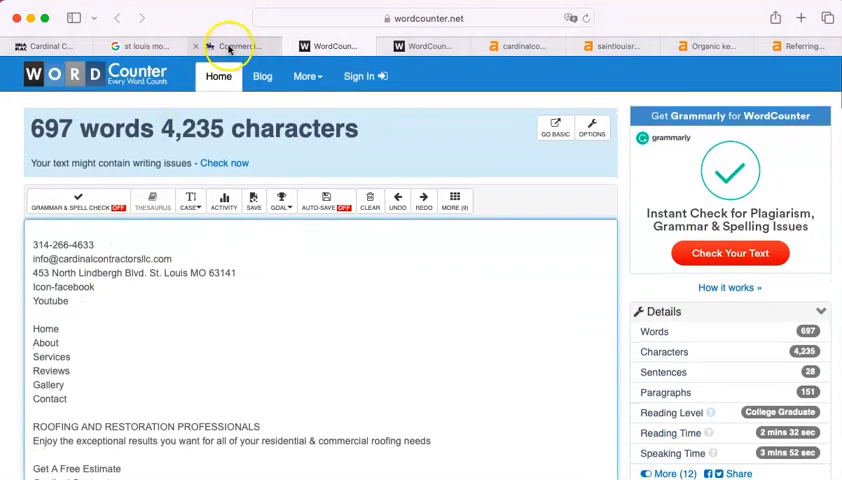
left_click(236, 46)
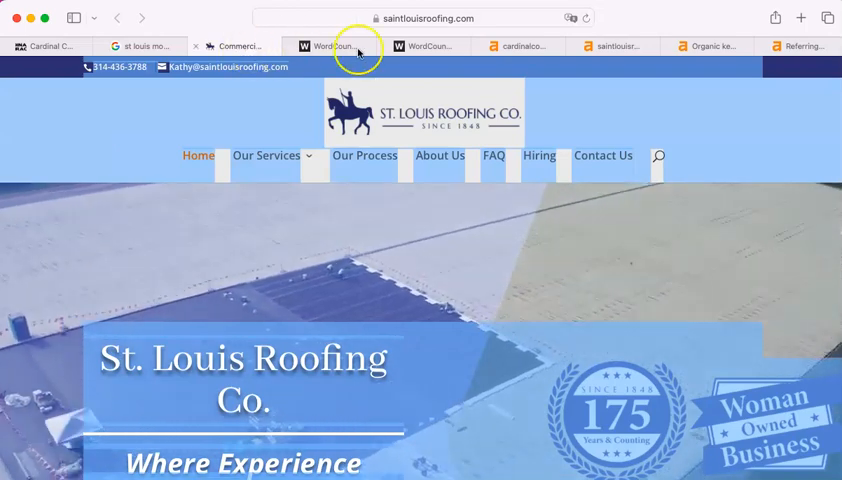
- Compare St. Louis Roofing Co.'s 683-word count against Cardinal's 697 words
left_click(420, 46)
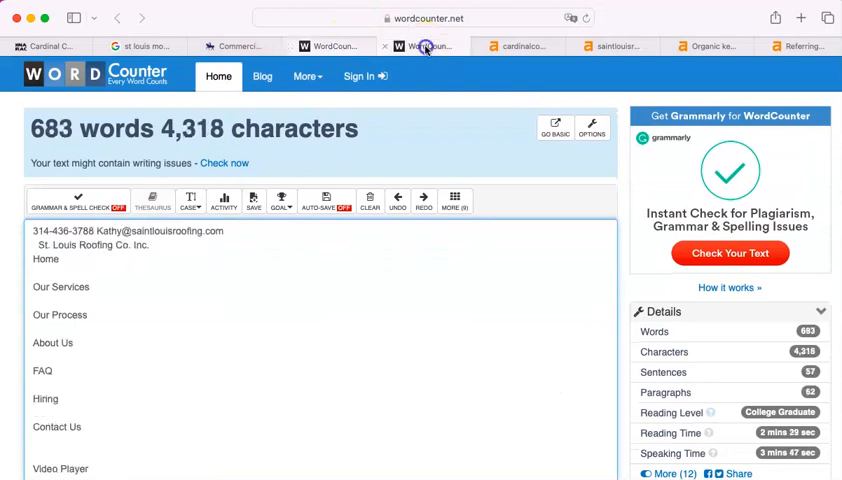
left_click(336, 46)
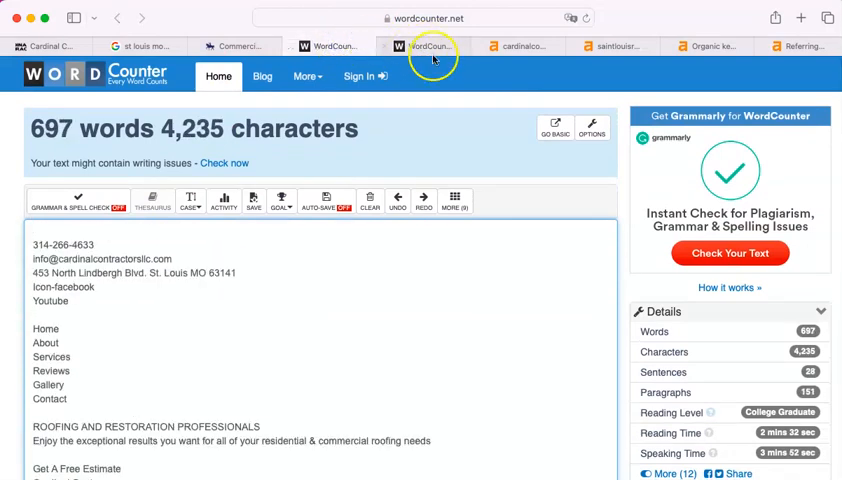
mouse_move(424, 46)
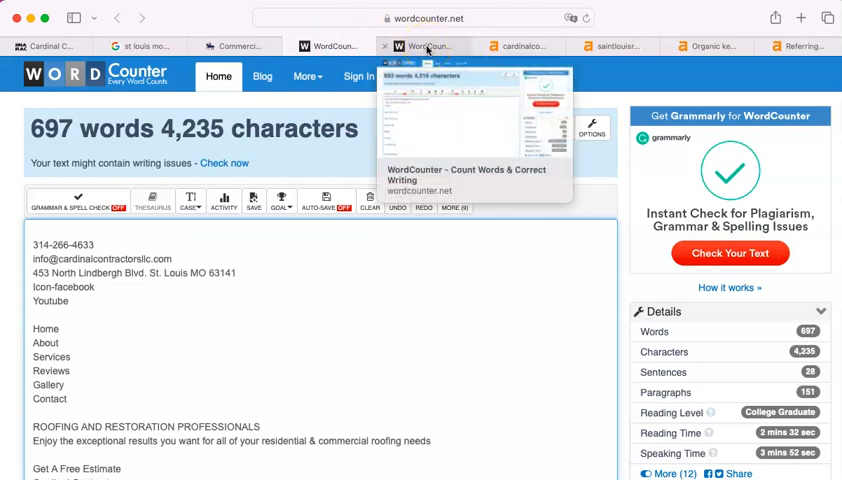
left_click(140, 46)
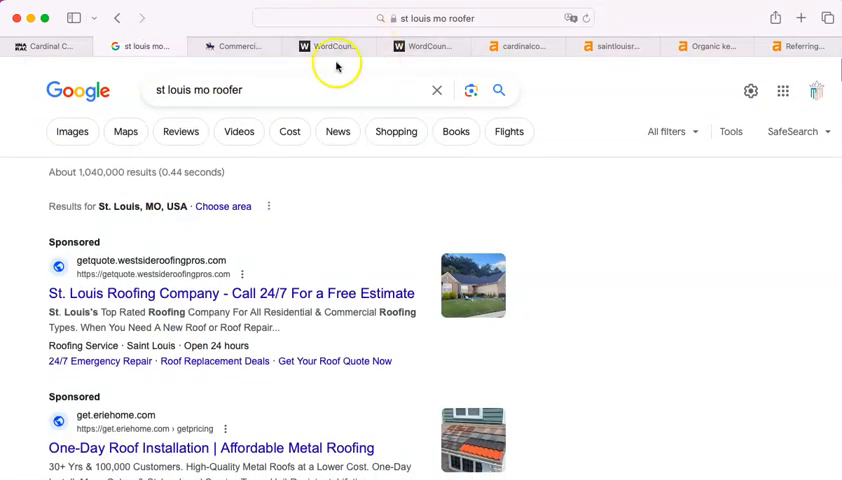
mouse_move(426, 46)
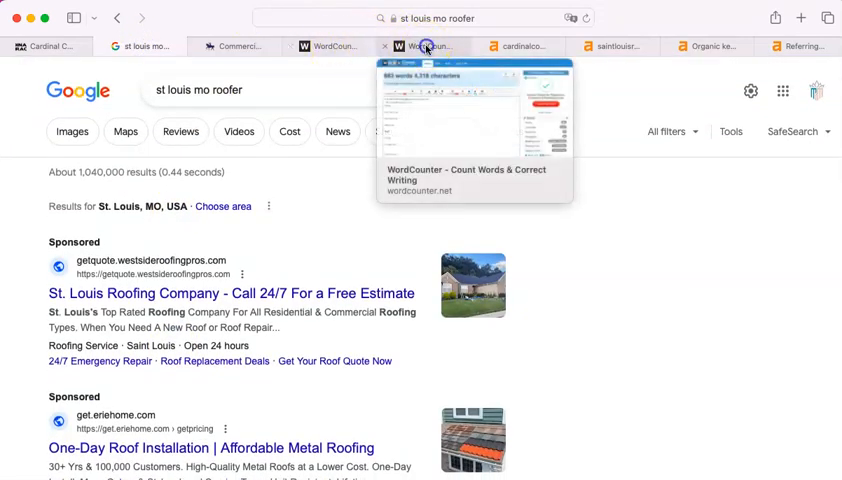
left_click(428, 46)
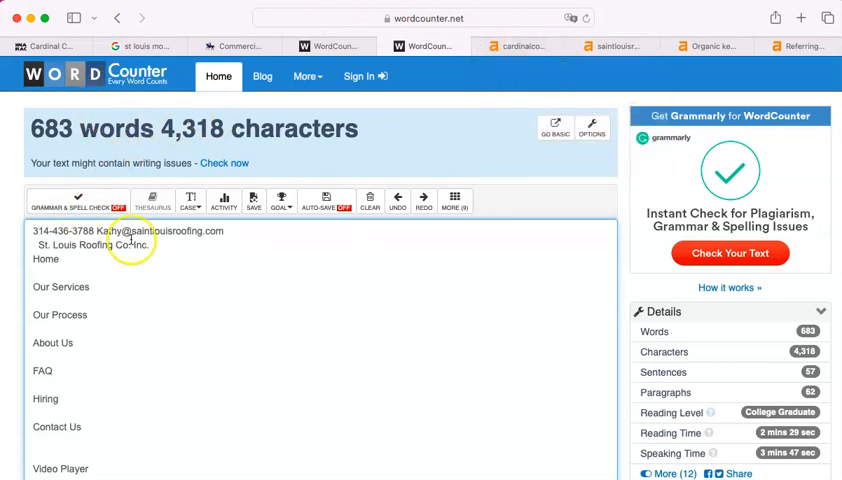
- View the Ahrefs cardinalcontractors.com overview: 17 keywords, 39 organic traffic
left_click(520, 46)
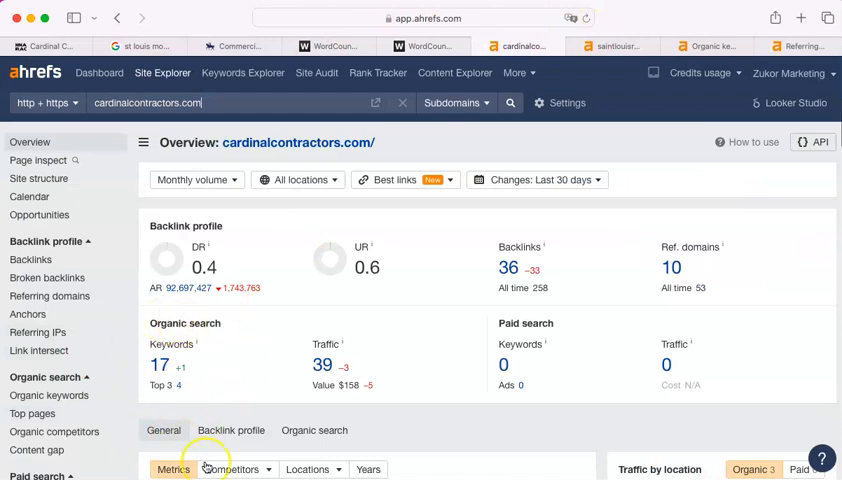
mouse_move(62, 362)
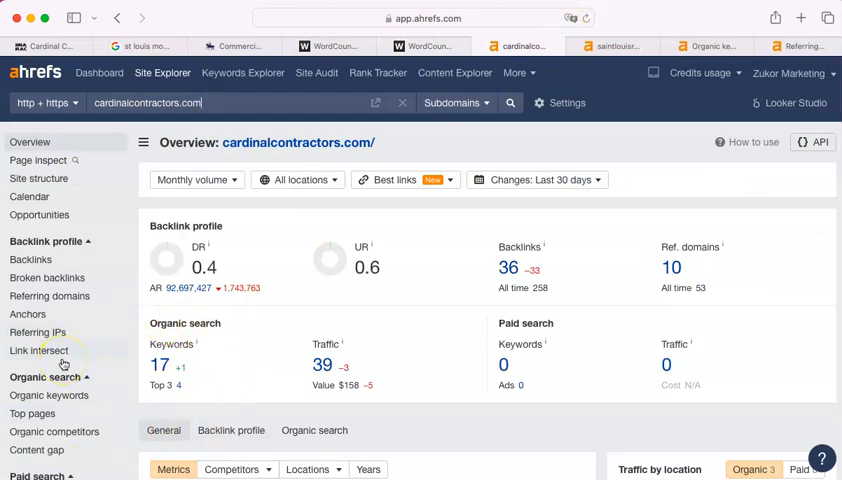
mouse_move(64, 362)
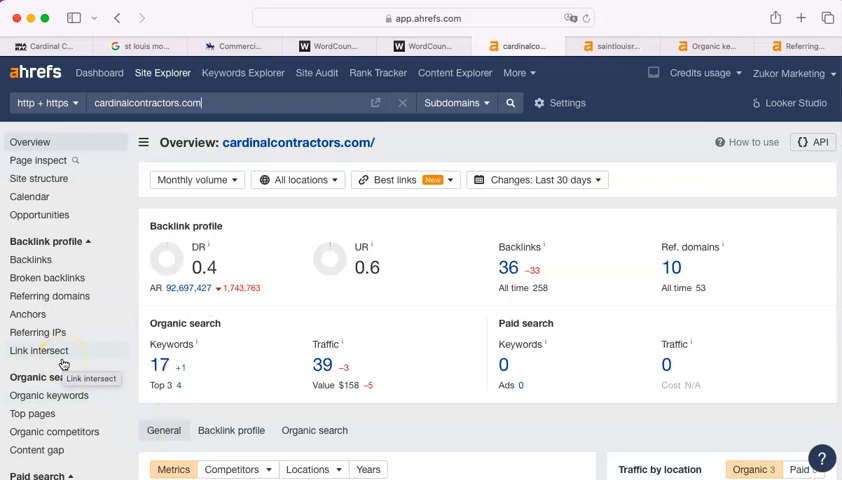
mouse_move(248, 292)
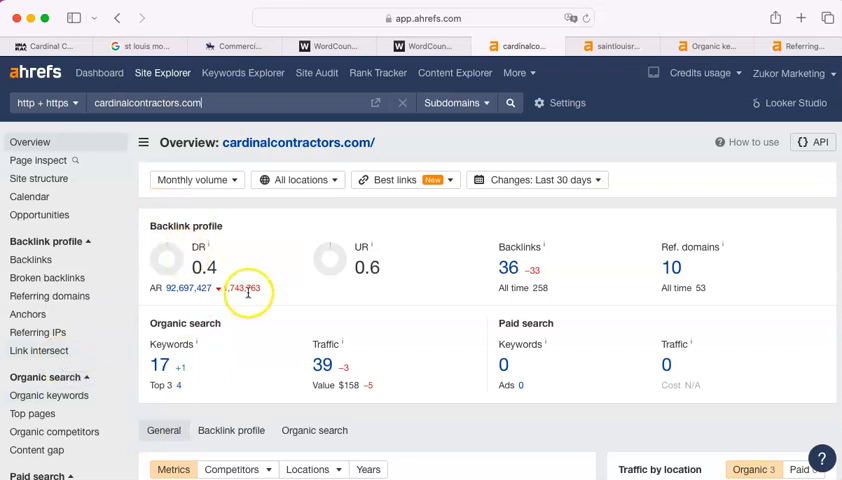
mouse_move(246, 290)
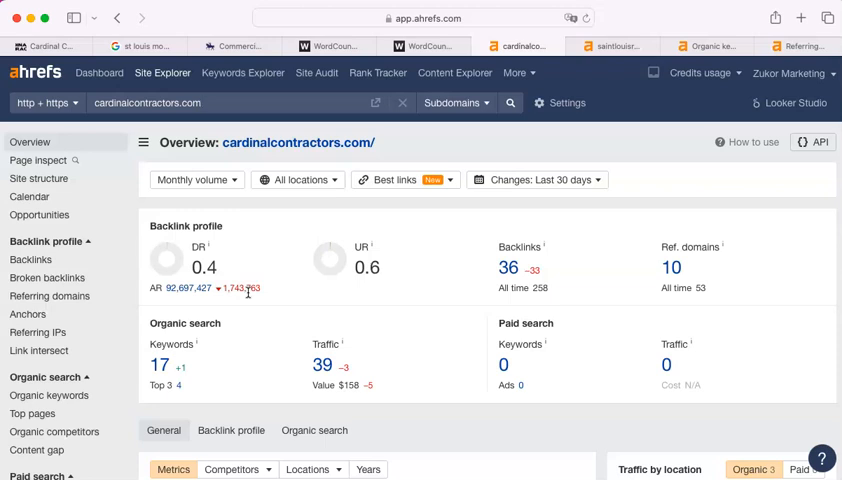
mouse_move(284, 224)
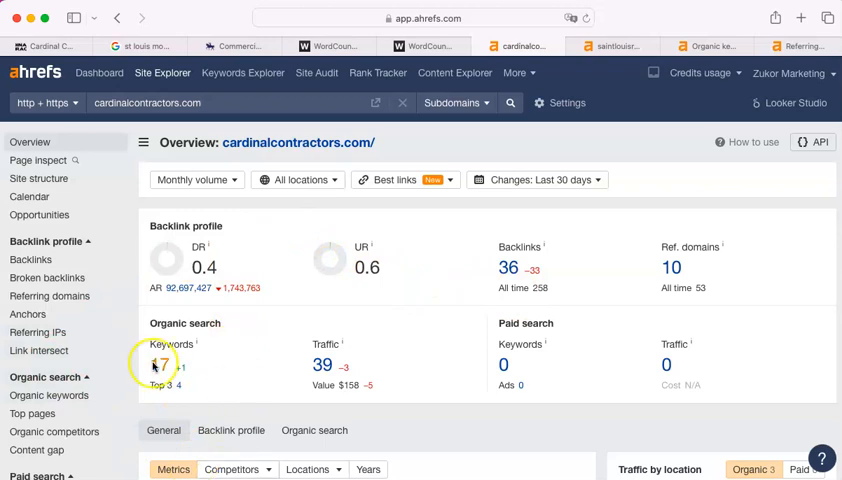
- Revisit the Google 'st louis mo roofer' results topped by sponsored ads
left_click(144, 46)
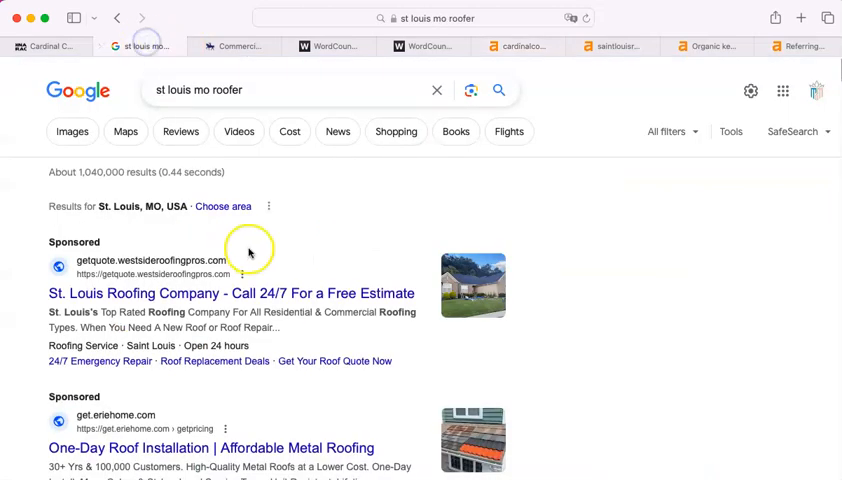
mouse_move(224, 302)
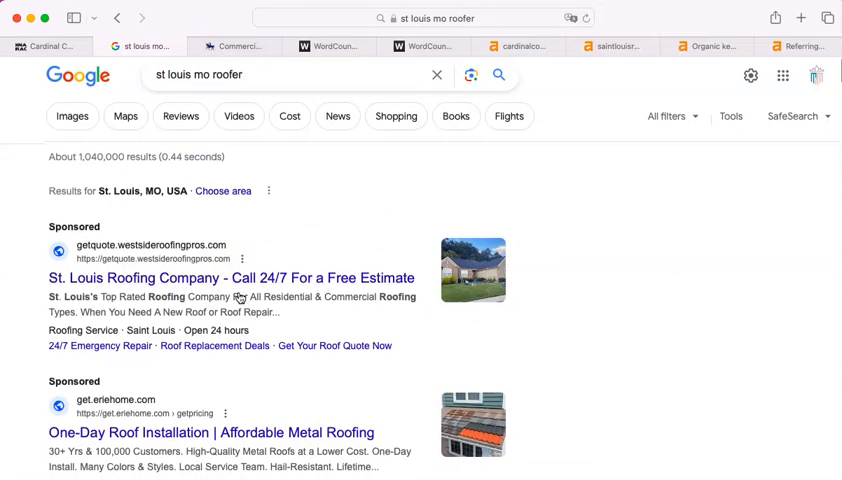
scroll("down", 3)
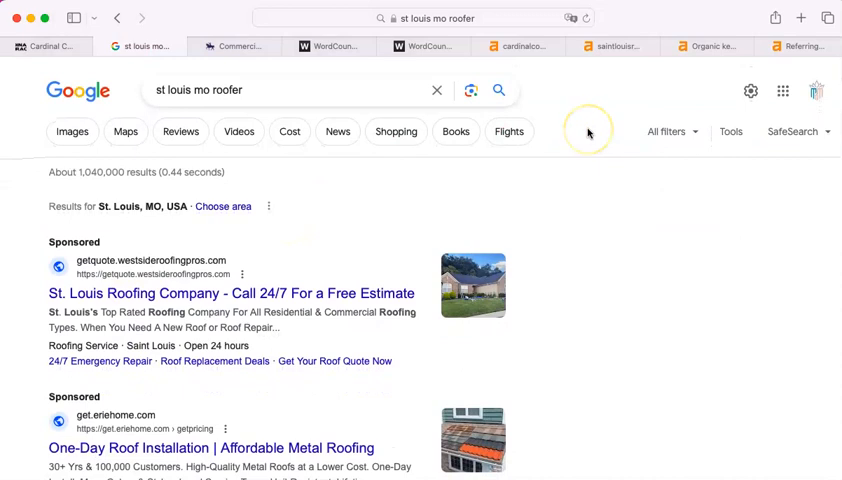
- Move via cardinalcontractors.com to the saintlouisroofing.com Ahrefs overview: DR 18, 153 backlinks, 278 keywords
left_click(518, 46)
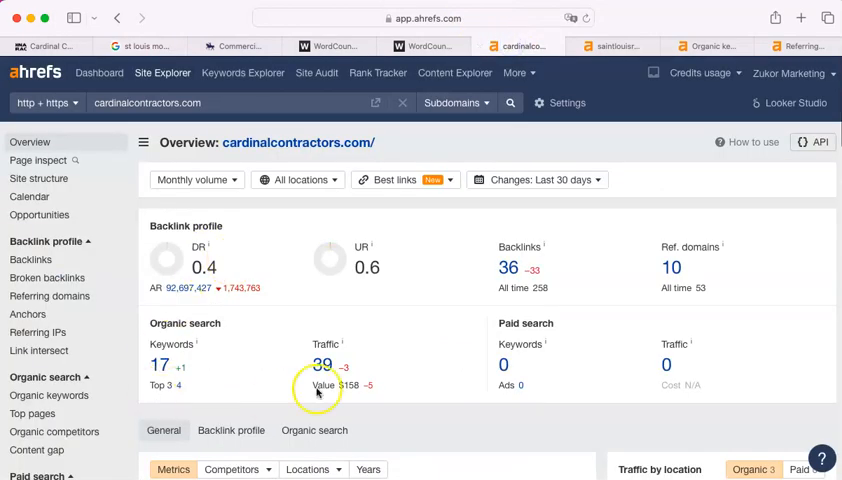
left_click(618, 46)
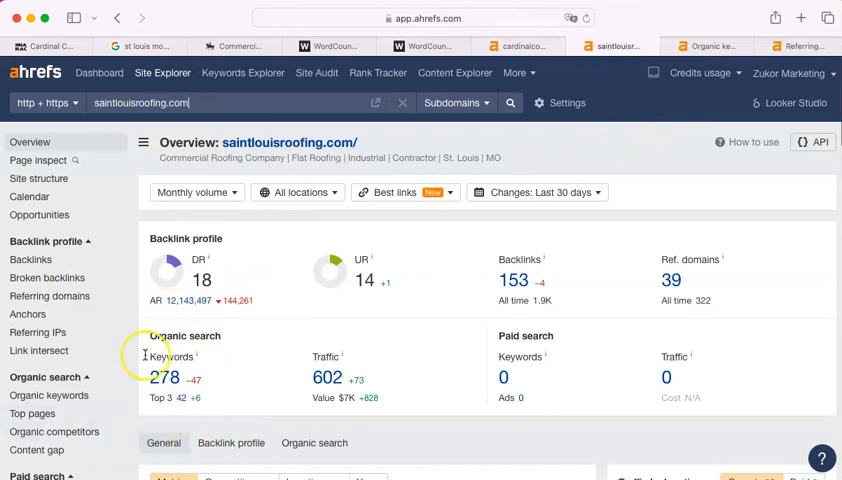
mouse_move(156, 414)
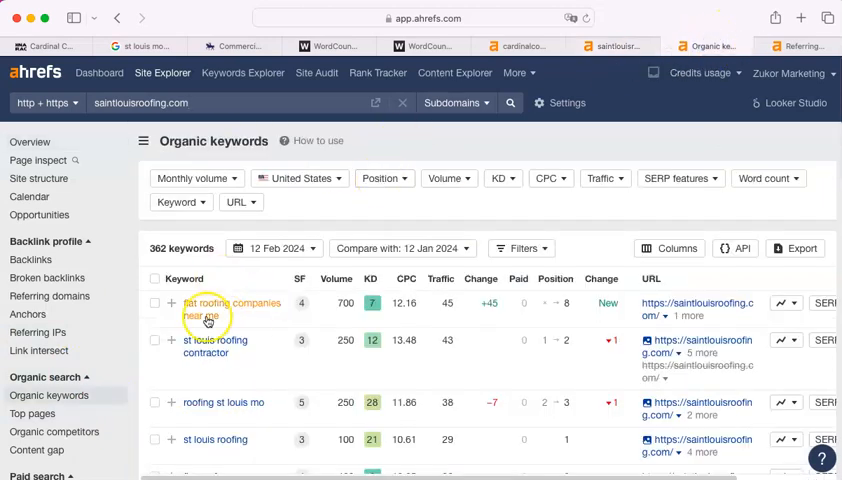
scroll("down", 3)
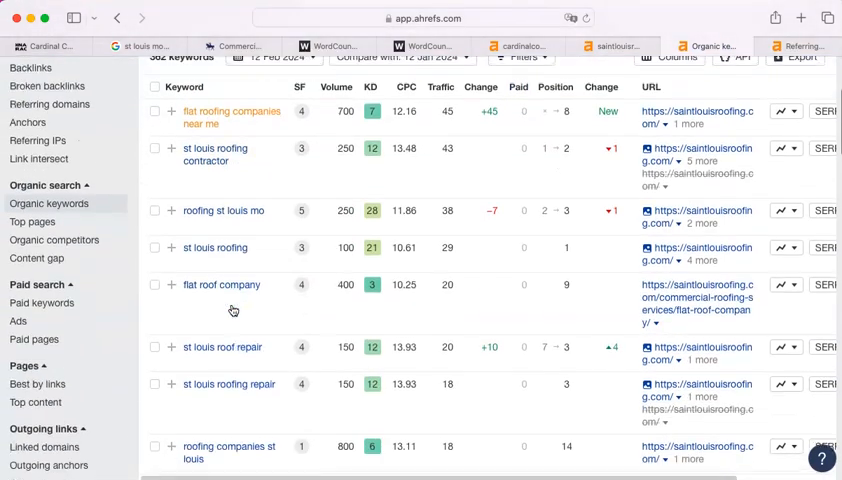
scroll("down", 3)
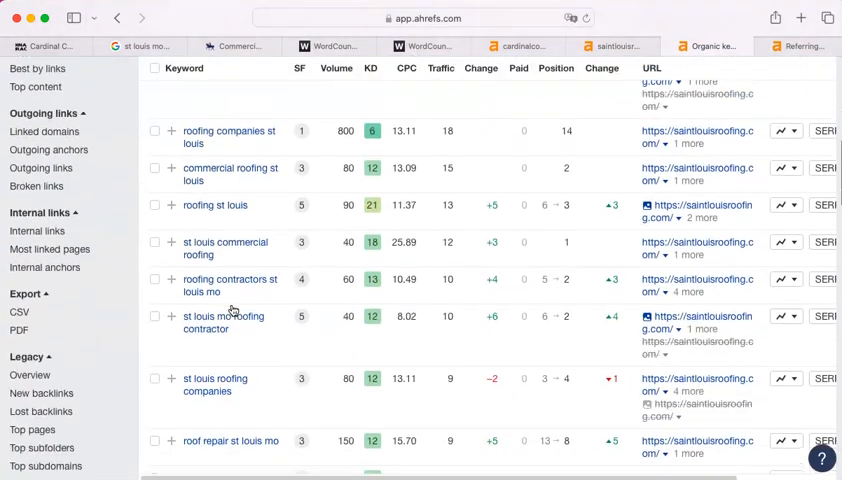
scroll("down", 3)
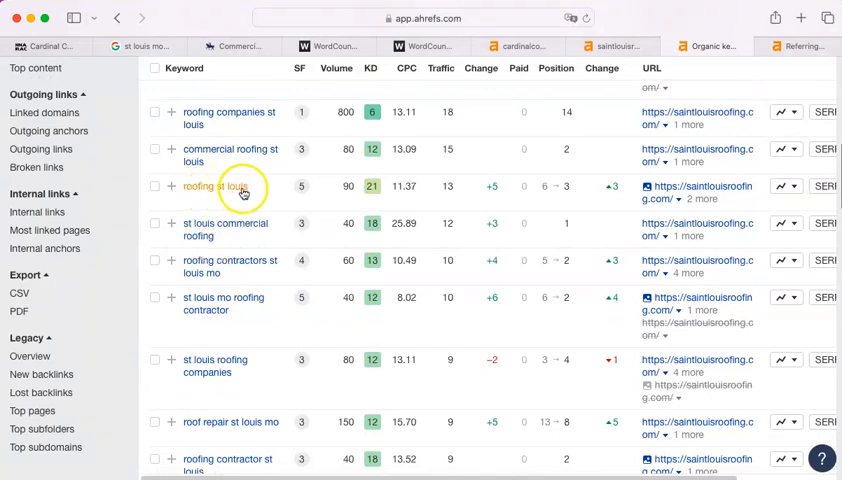
mouse_move(218, 316)
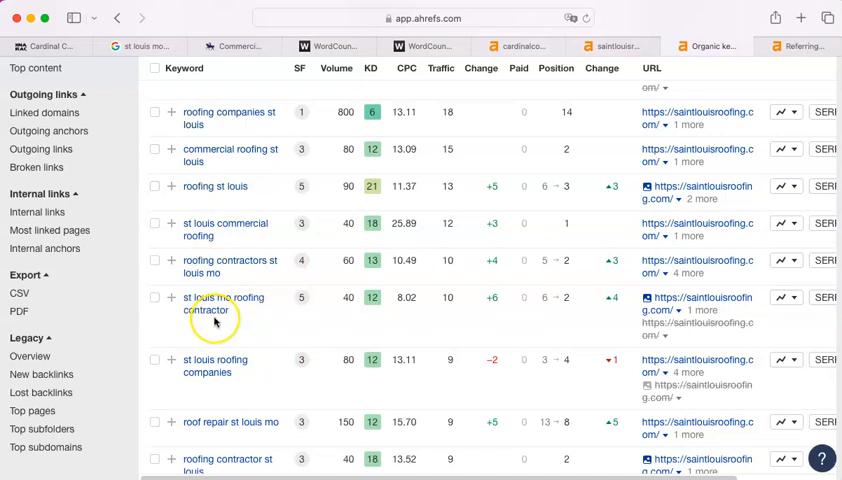
scroll("down", 3)
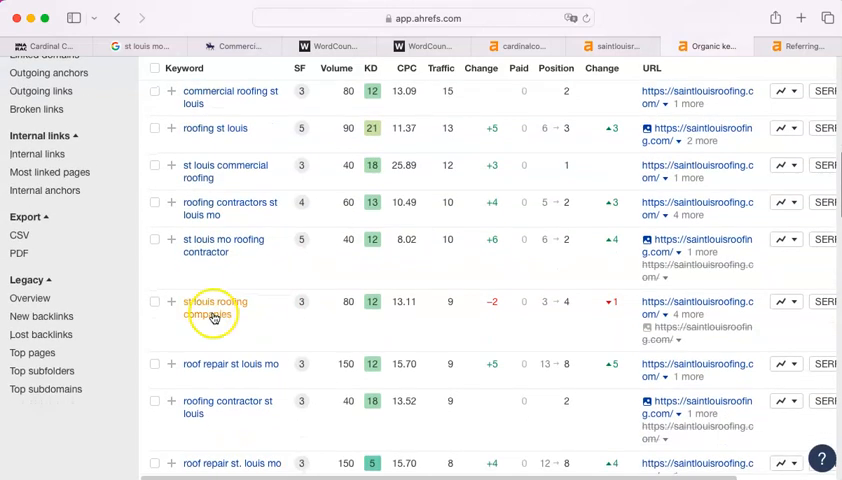
scroll("down", 3)
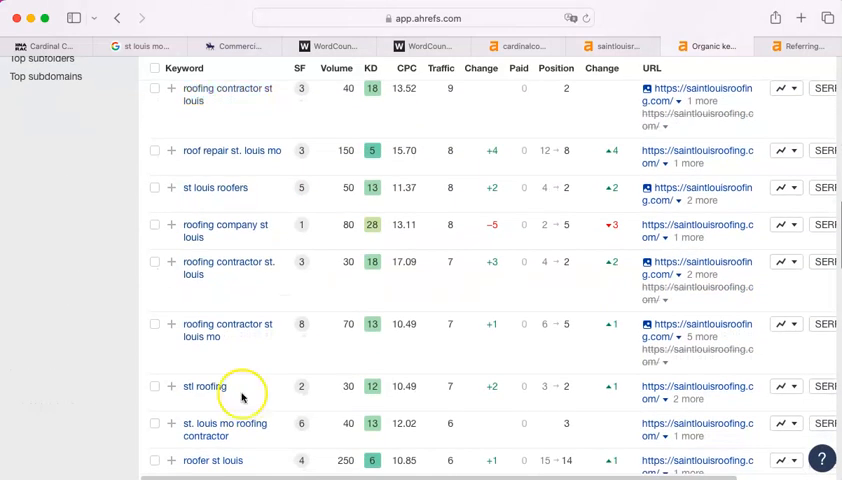
mouse_move(240, 240)
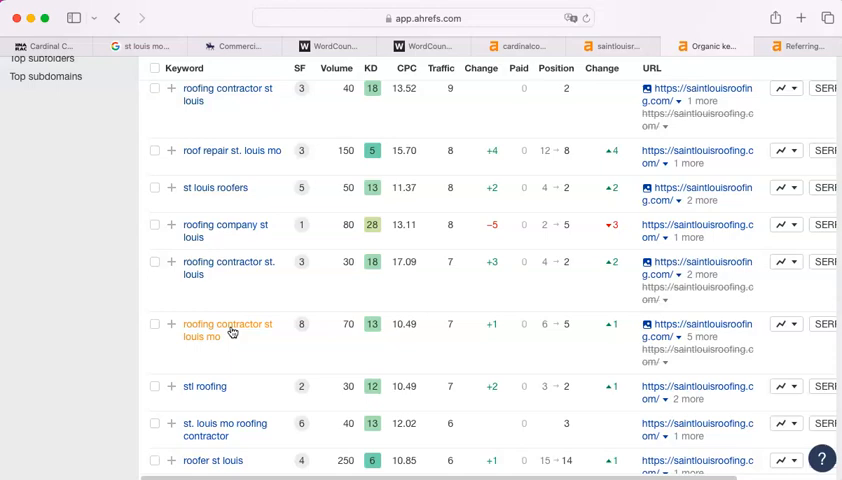
scroll("down", 3)
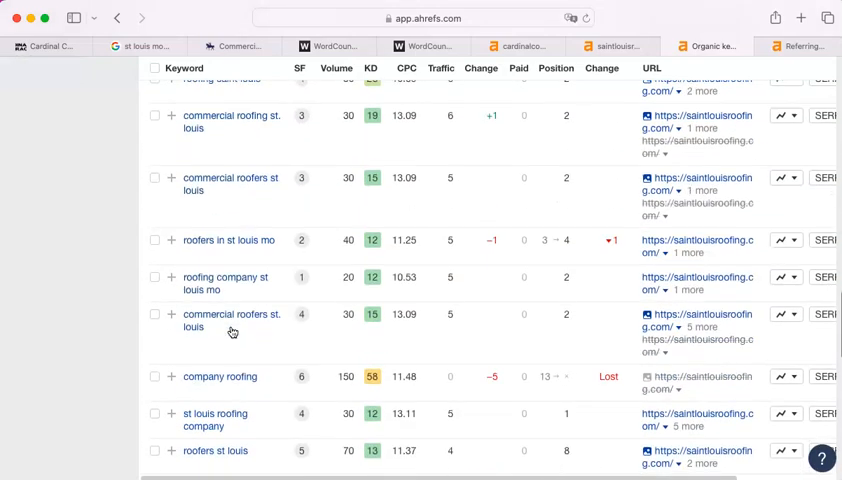
scroll("down", 3)
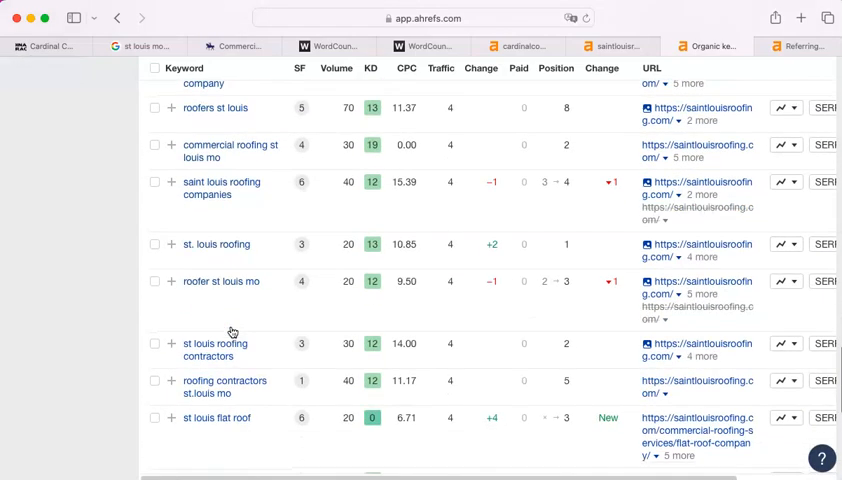
scroll("down", 3)
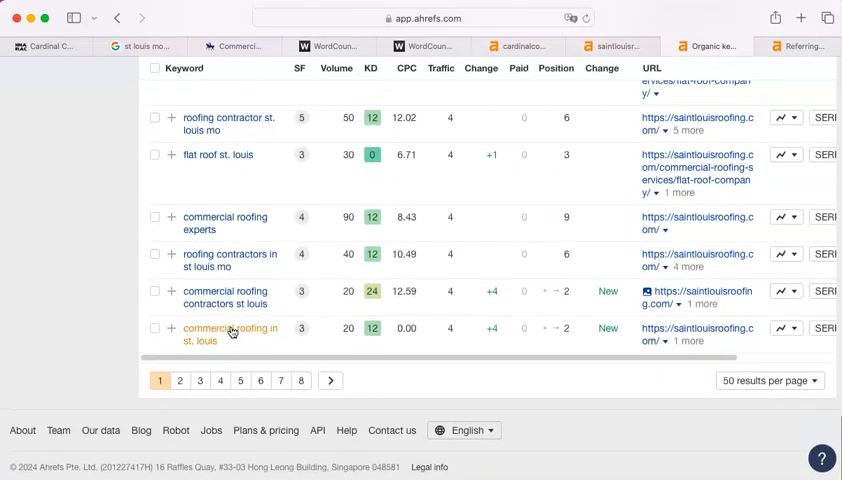
scroll("right", 3)
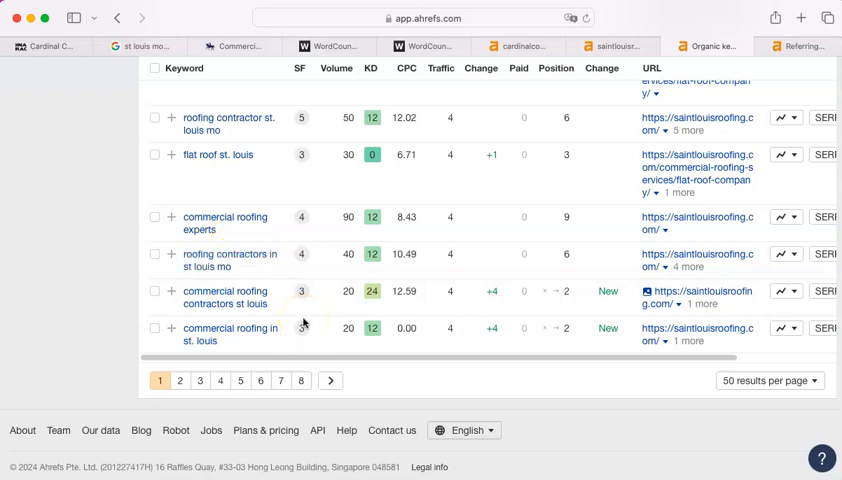
mouse_move(230, 260)
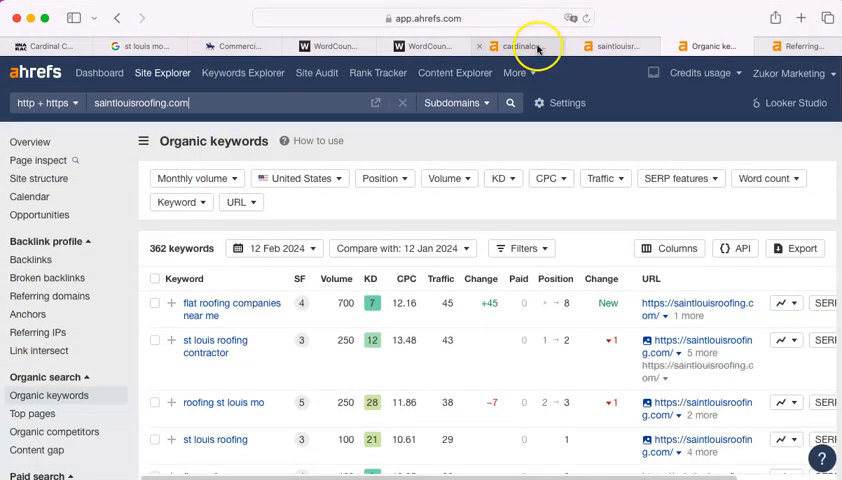
- Compare cardinalcontractors.com's 36 backlinks with saintlouisroofing.com's 153 backlinks, 39 referring domains
left_click(522, 48)
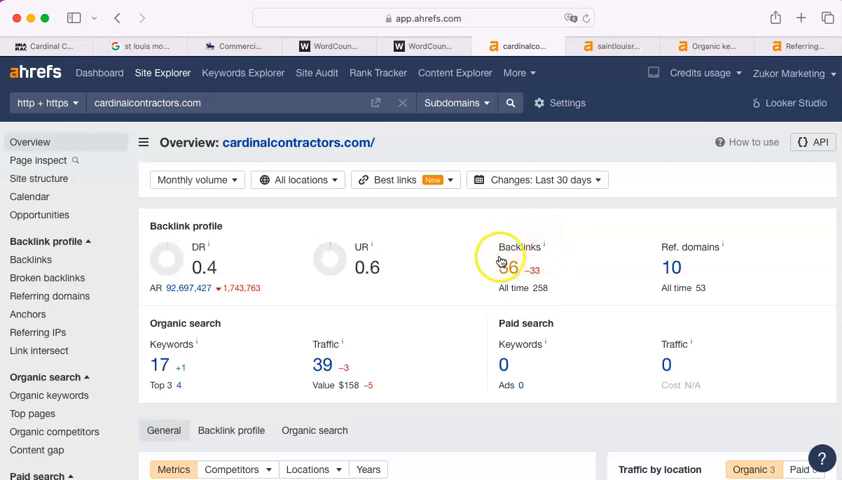
mouse_move(520, 246)
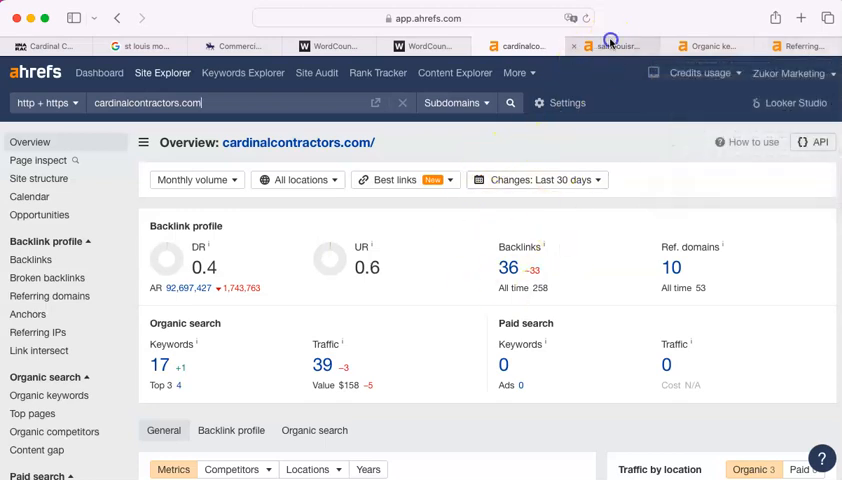
left_click(624, 46)
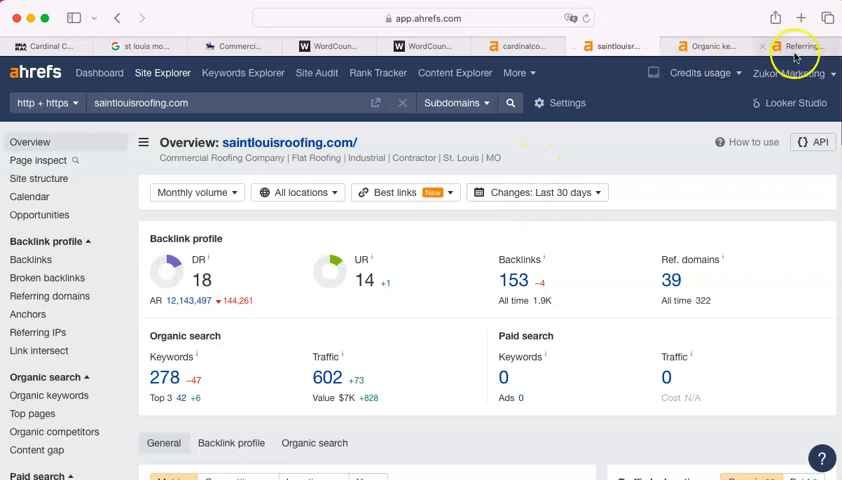
- Review saintlouisroofing.com's referring domains list, led by homestead.com, through to the end
left_click(48, 296)
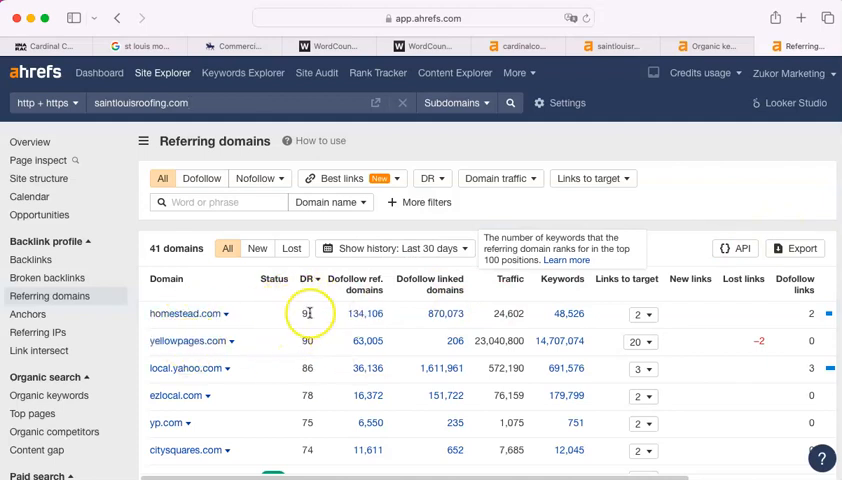
mouse_move(324, 328)
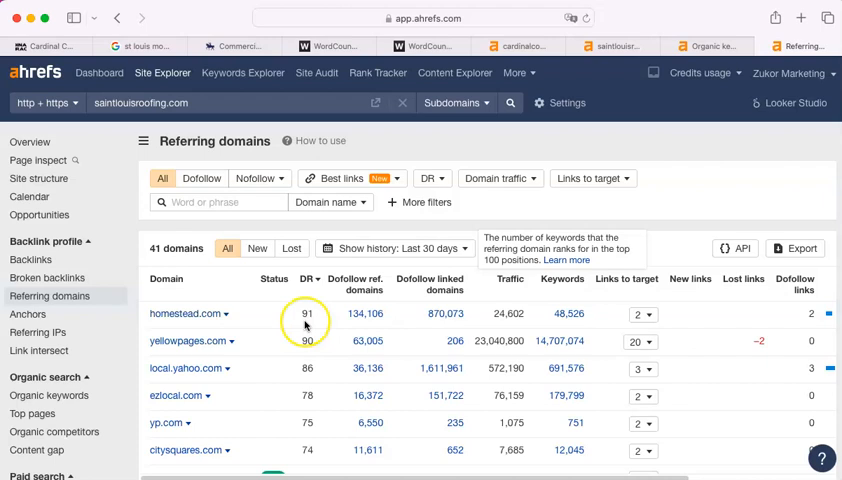
mouse_move(324, 330)
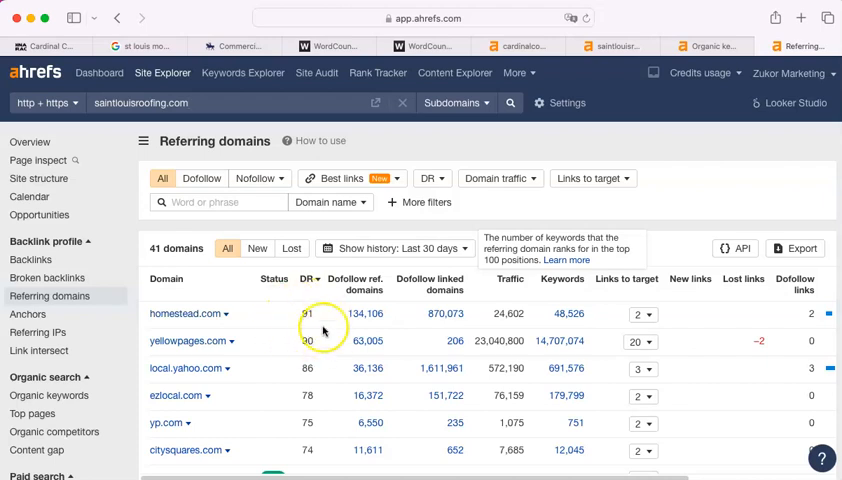
scroll("down", 3)
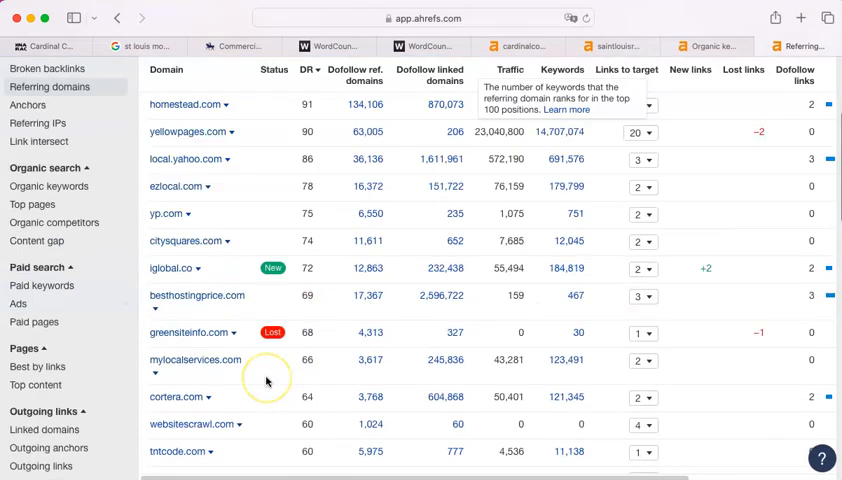
scroll("down", 3)
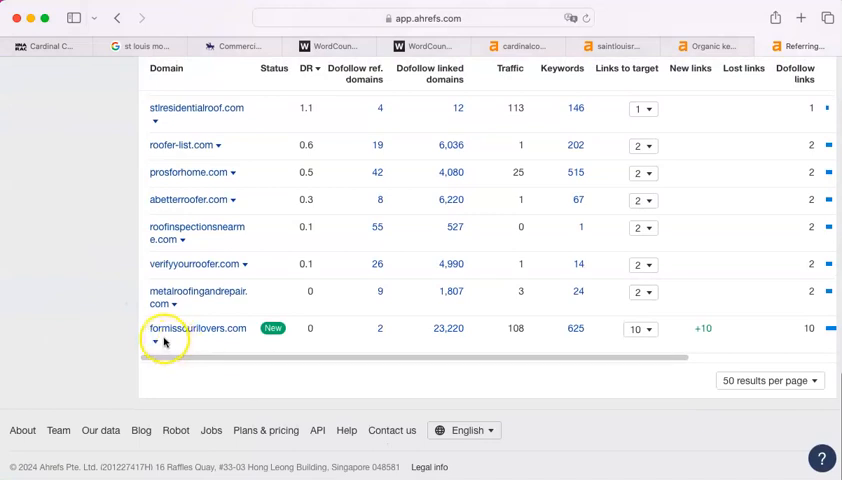
mouse_move(230, 336)
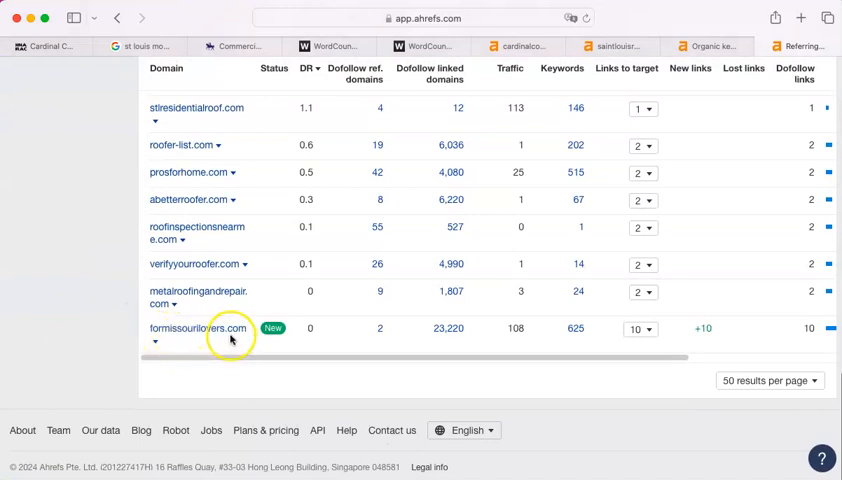
mouse_move(330, 318)
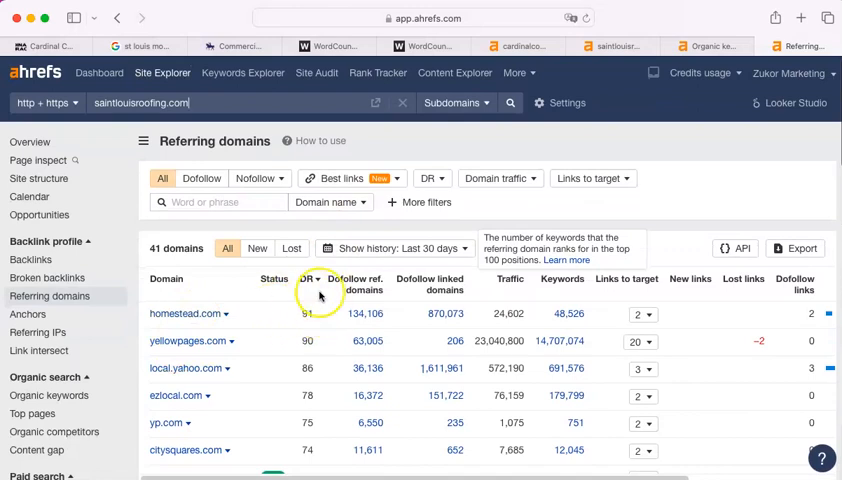
mouse_move(204, 324)
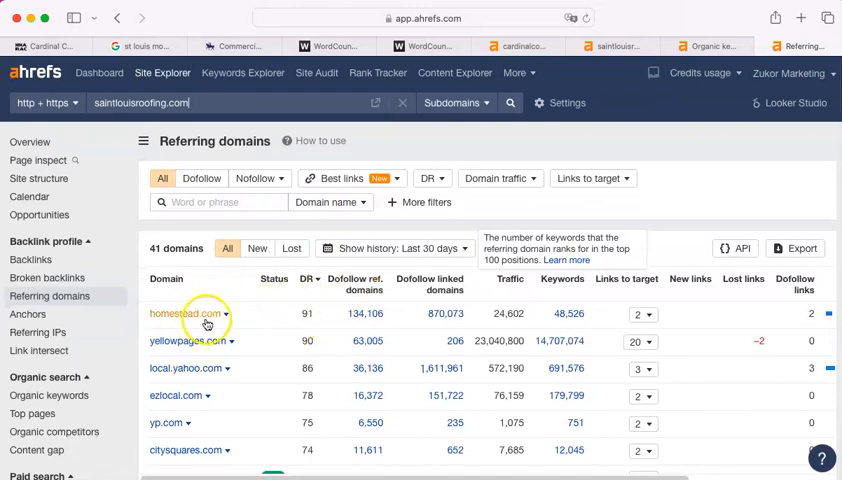
mouse_move(200, 324)
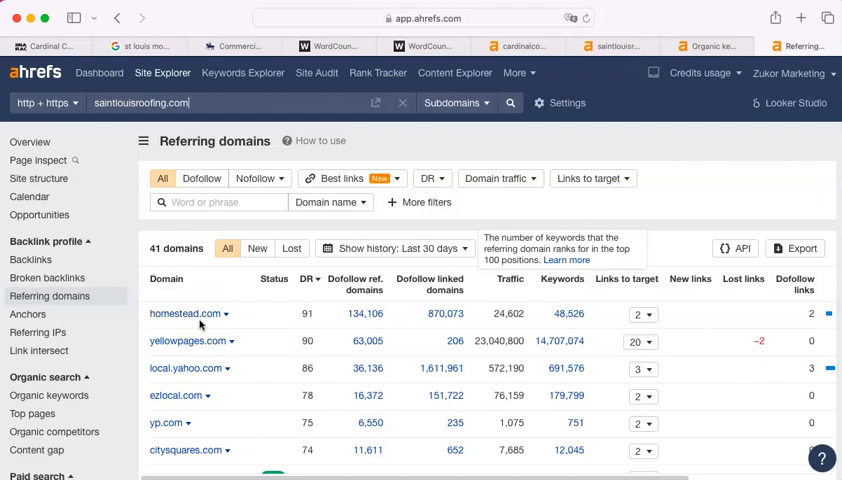
mouse_move(432, 290)
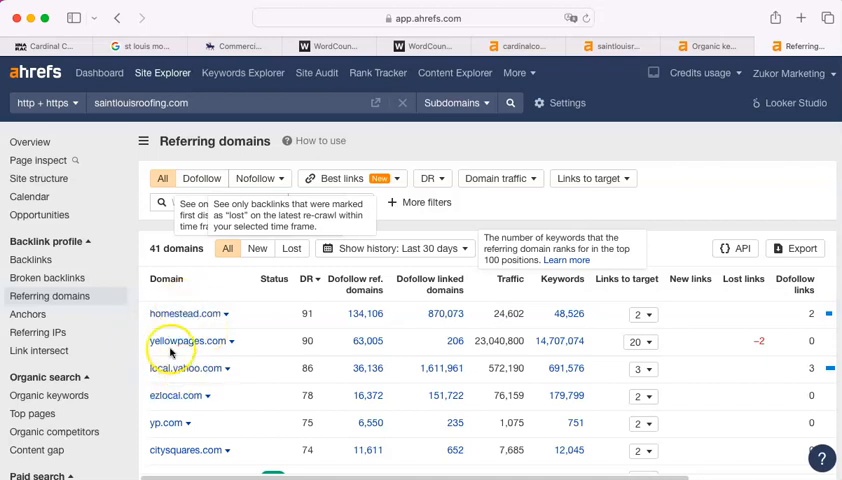
mouse_move(144, 140)
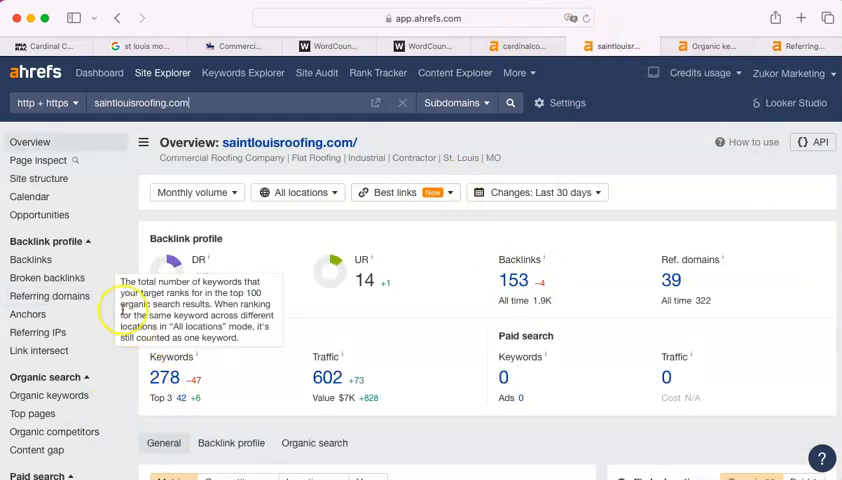
- Review Google results for 'st louis mo roofer' past the map pack to the St. Louis Roofing Co. listing
left_click(140, 46)
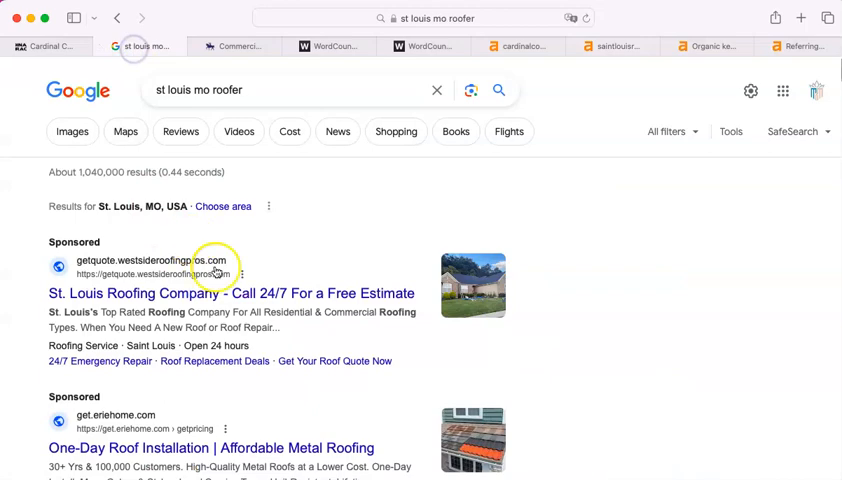
scroll("down", 3)
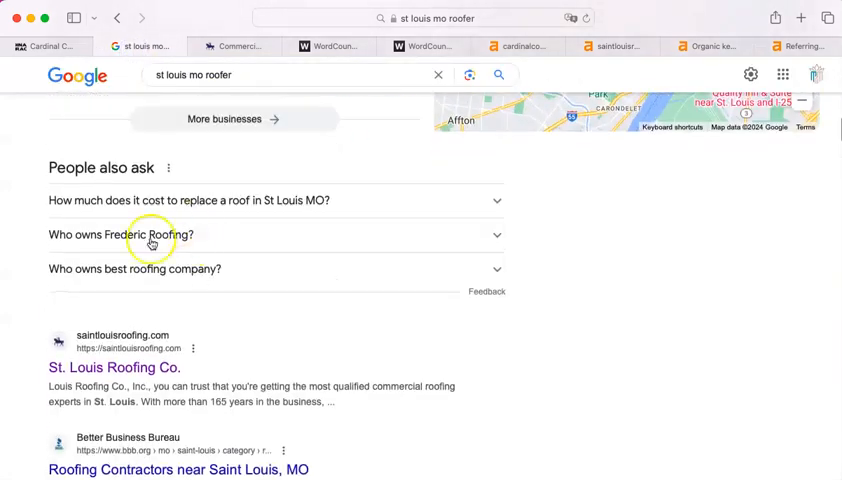
scroll("down", 3)
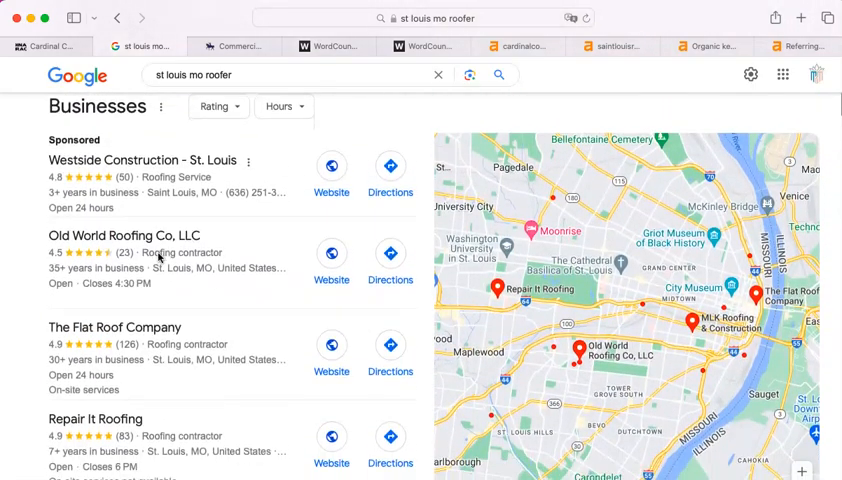
scroll("down", 3)
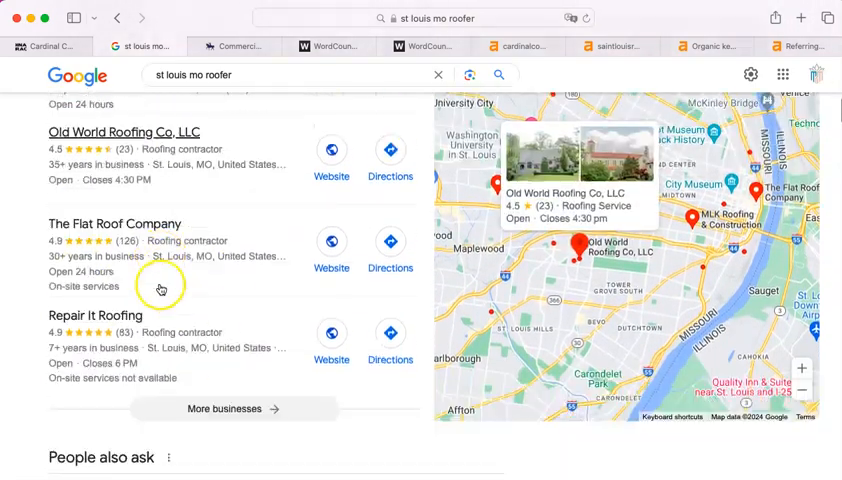
scroll("down", 3)
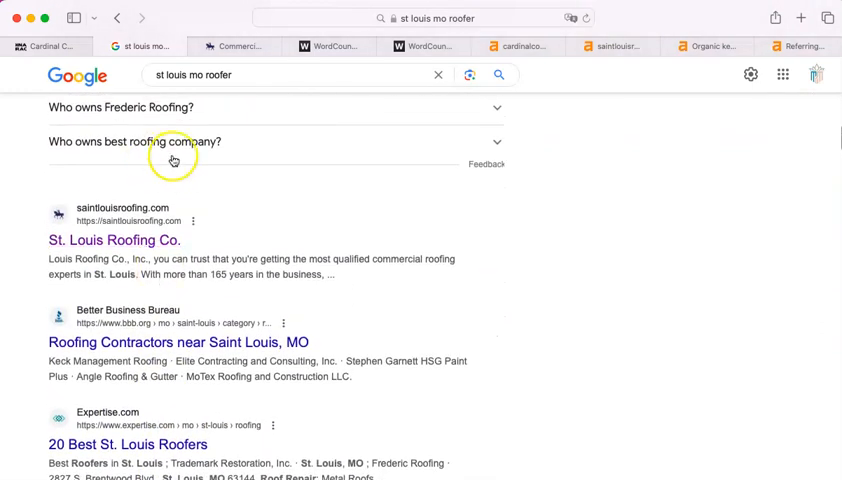
mouse_move(428, 162)
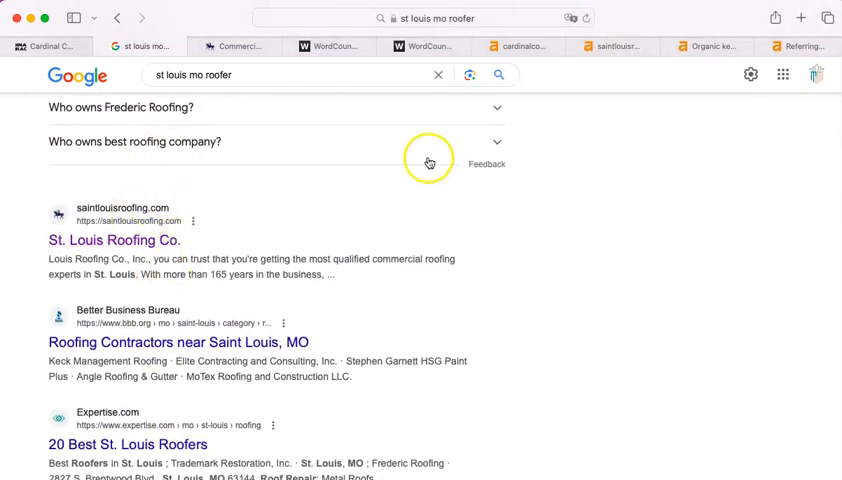
- Compare the saintlouisroofing.com and cardinalcontractors.com Ahrefs overviews, including traffic value
left_click(616, 46)
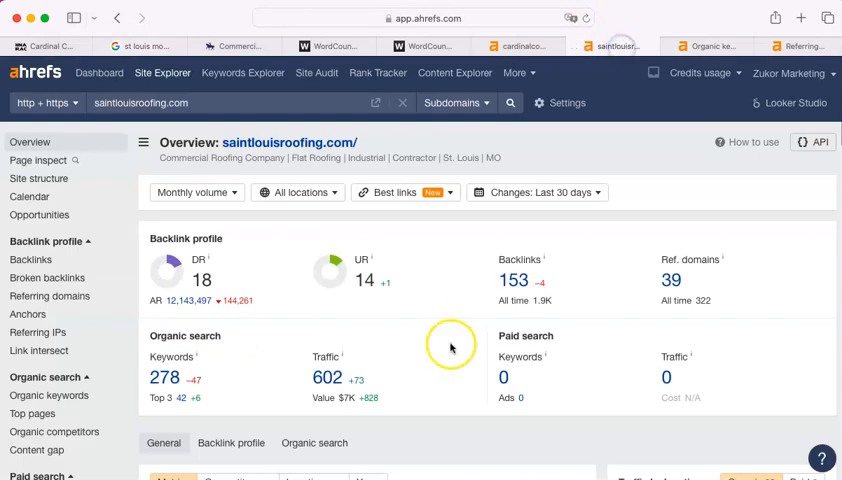
mouse_move(320, 340)
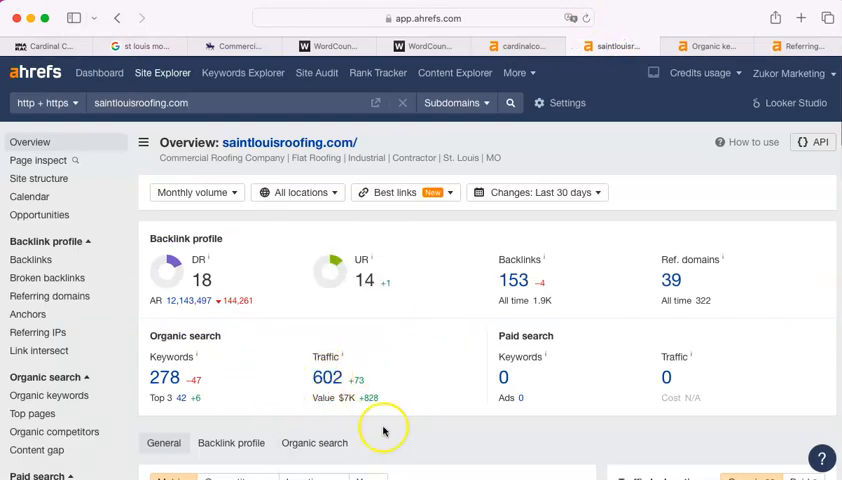
mouse_move(298, 400)
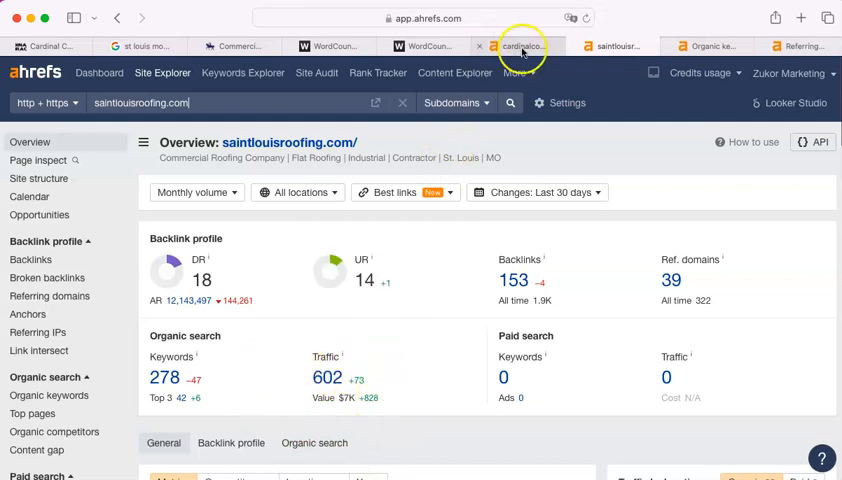
left_click(524, 46)
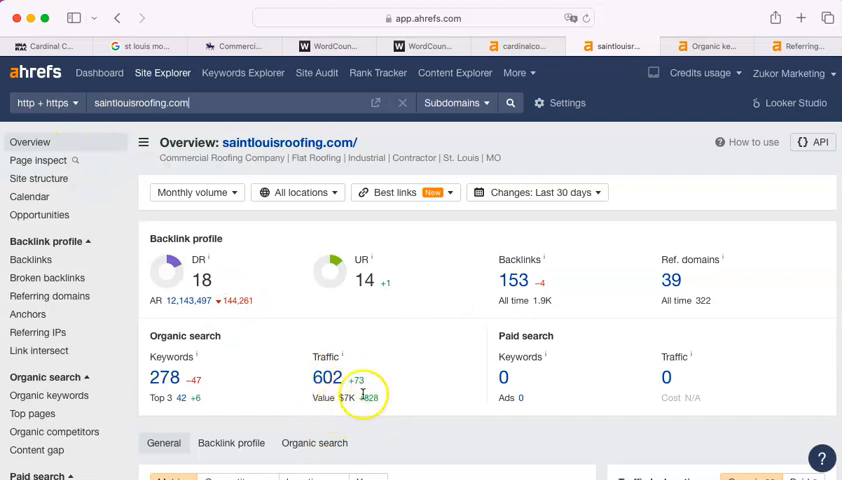
mouse_move(344, 416)
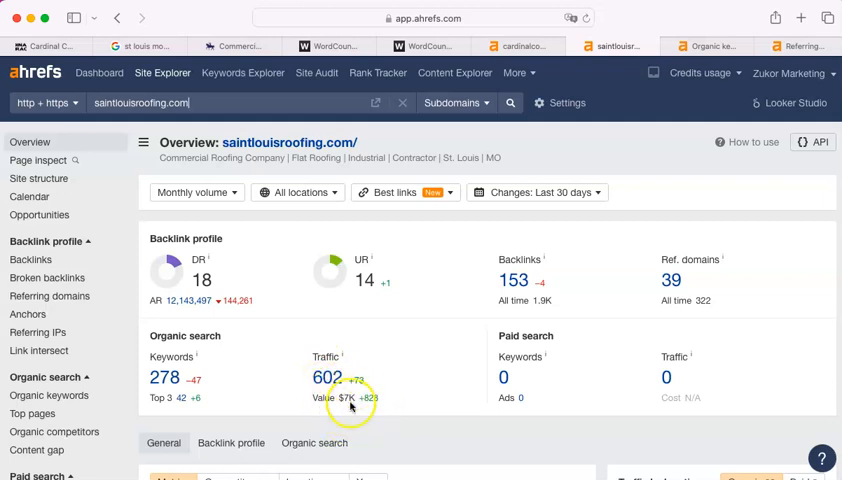
mouse_move(360, 380)
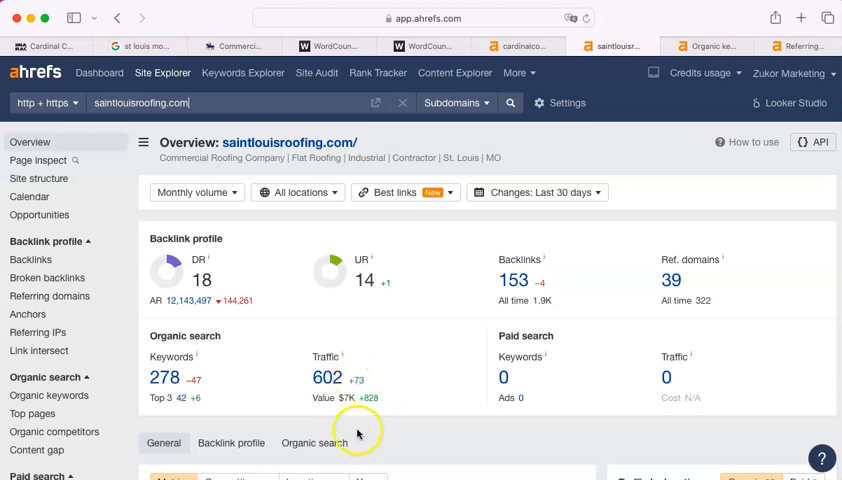
mouse_move(374, 104)
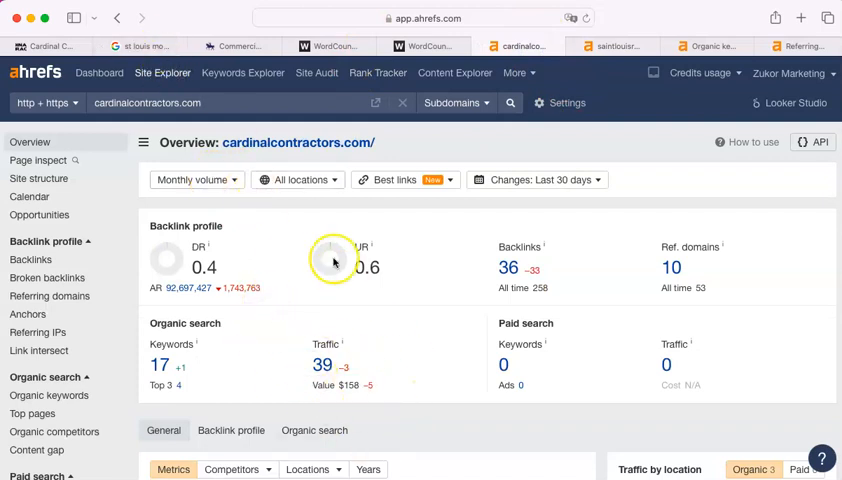
mouse_move(344, 392)
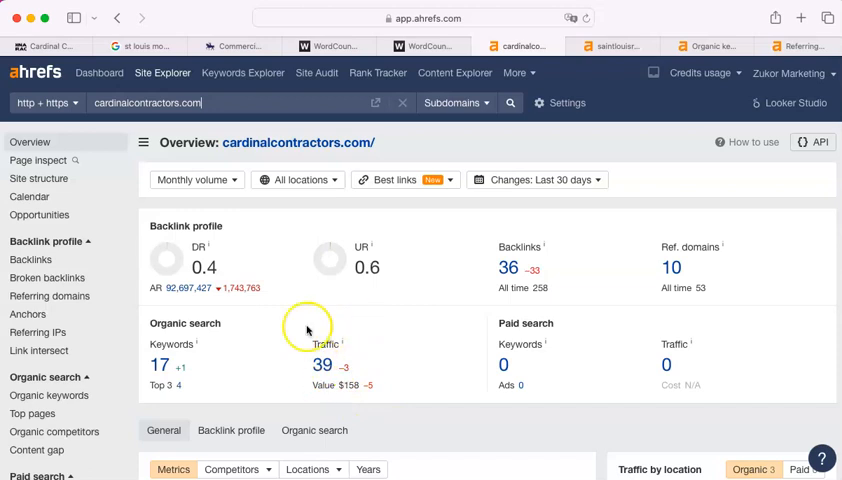
mouse_move(598, 84)
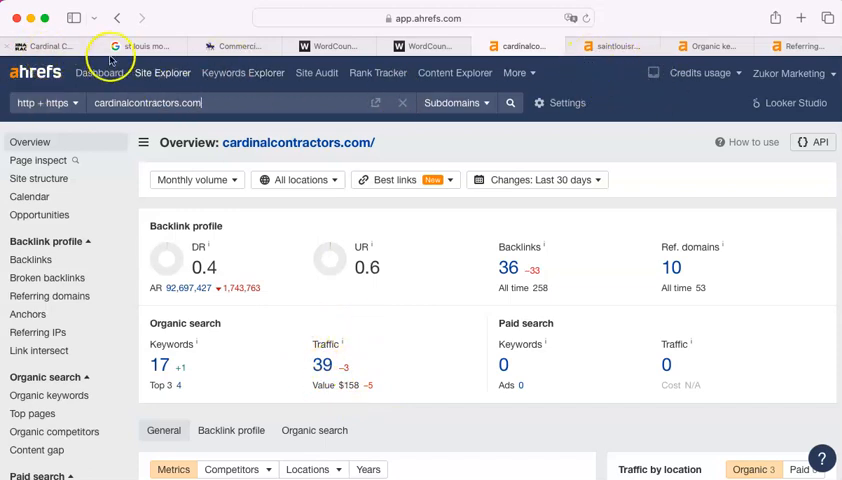
- Return to the 'st louis mo roofer' Google results with the sponsored roofing ads in view
left_click(150, 48)
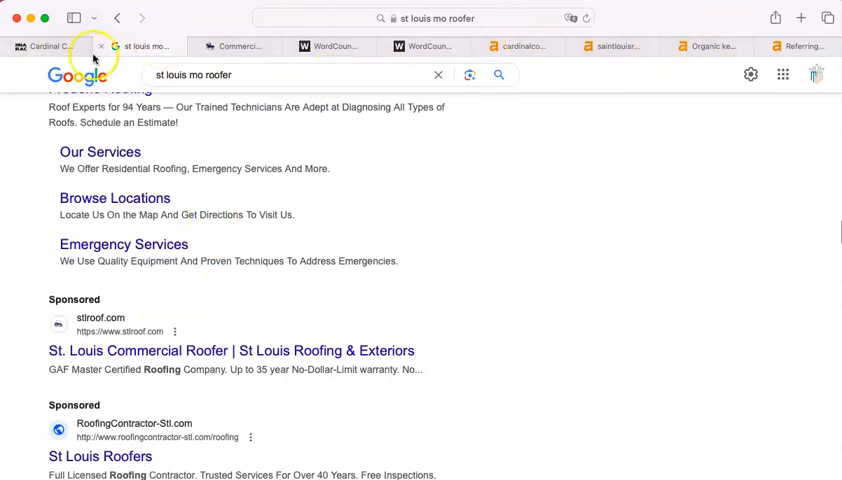
- Review the Cardinal Contractors homepage down from the Roofing and Restoration Professionals banner and back
left_click(54, 46)
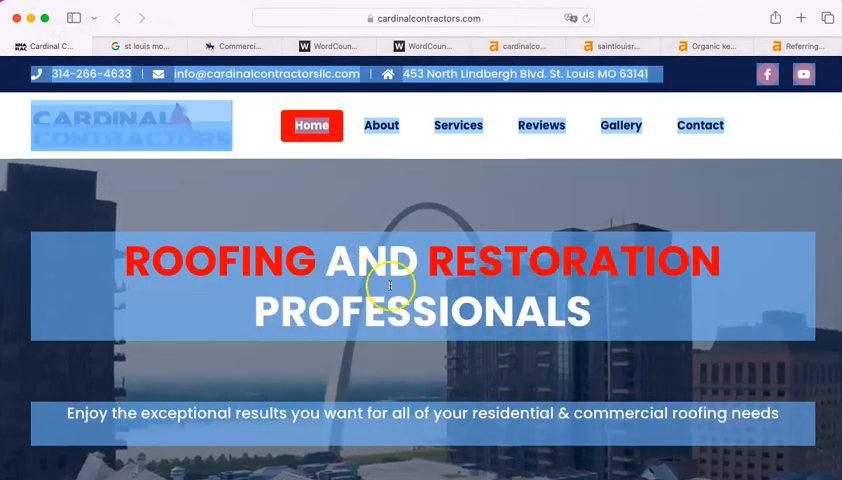
scroll("down", 3)
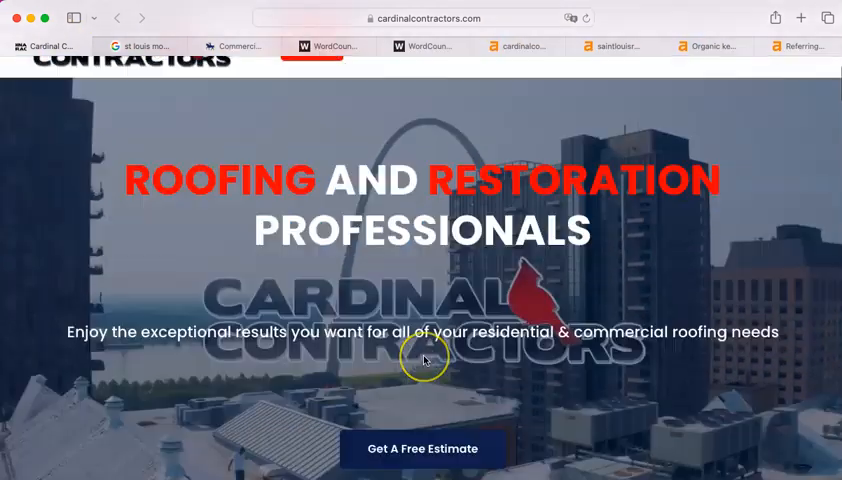
scroll("down", 3)
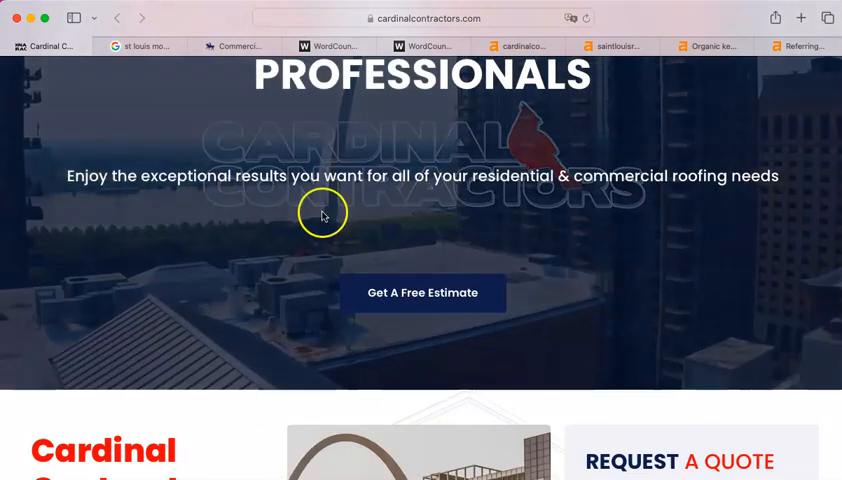
scroll("up", 3)
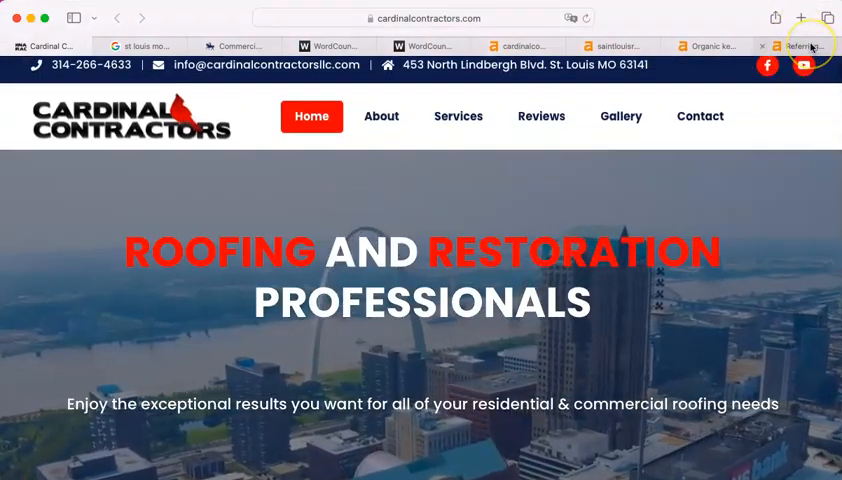
mouse_move(810, 46)
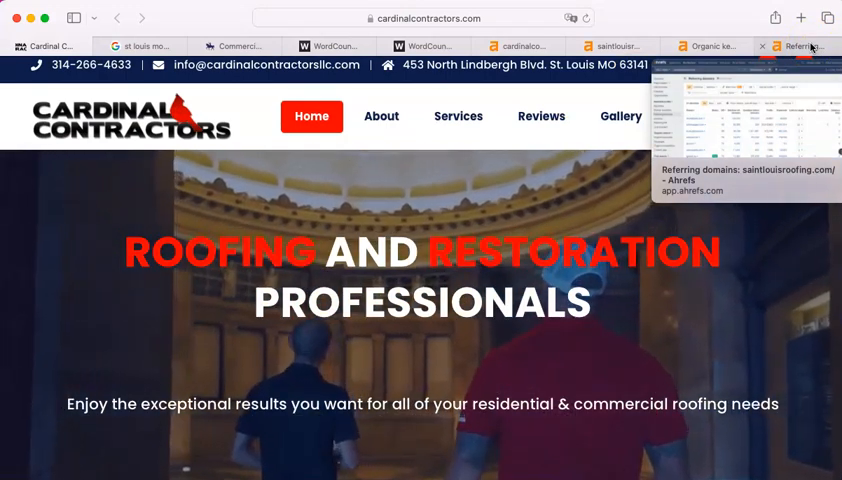